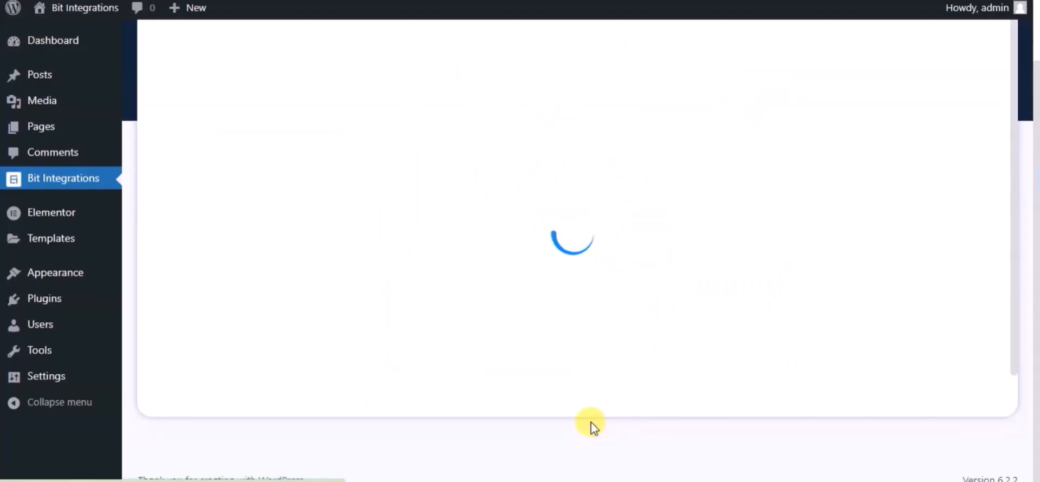
- Pick Elementor from an 'ele' trigger search, choose Contact Form, and continue
{"action": "type", "text": "ele"}
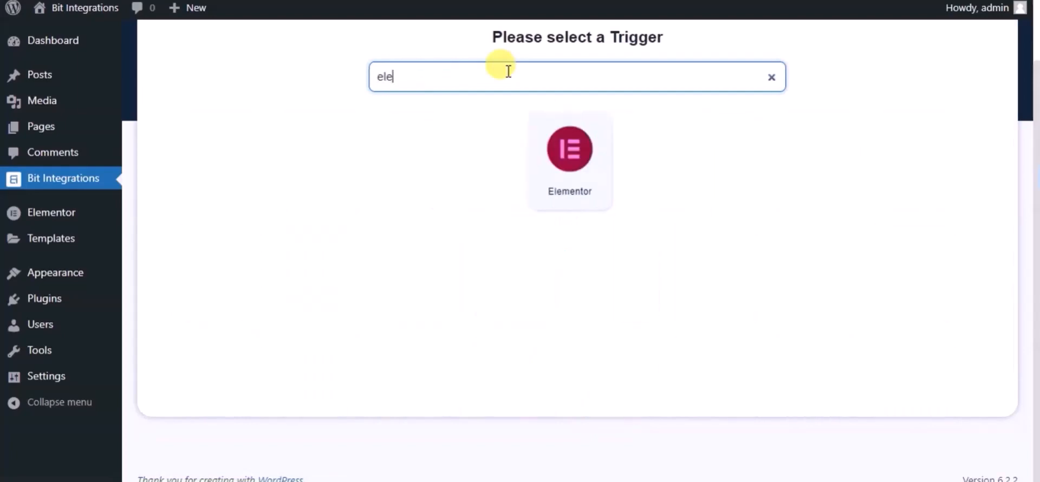
{"action": "left_click", "coordinate": [568, 159]}
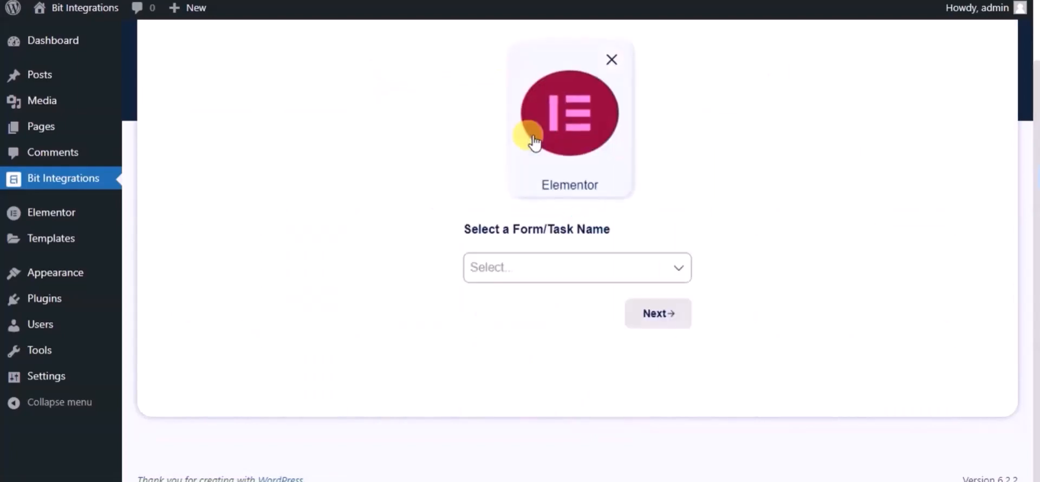
{"action": "left_click", "coordinate": [575, 267]}
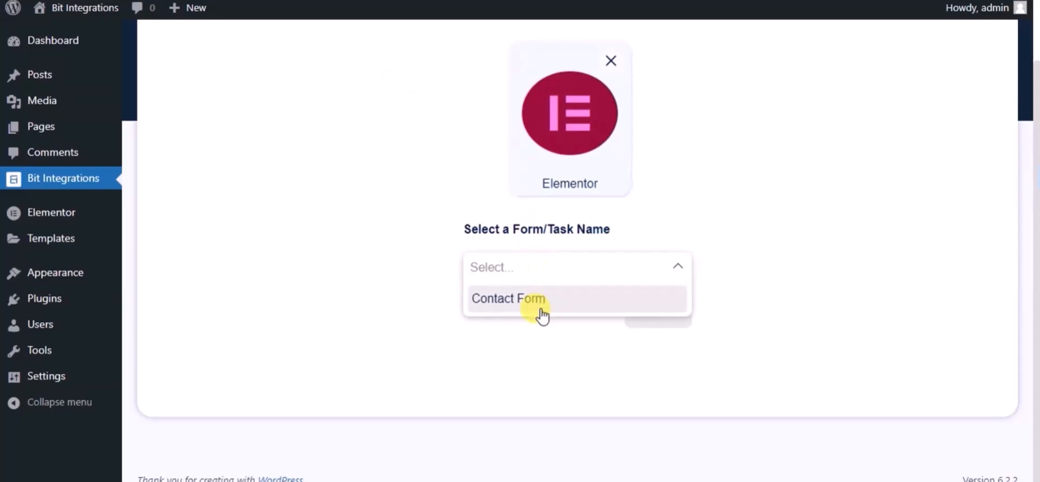
{"action": "left_click", "coordinate": [508, 298]}
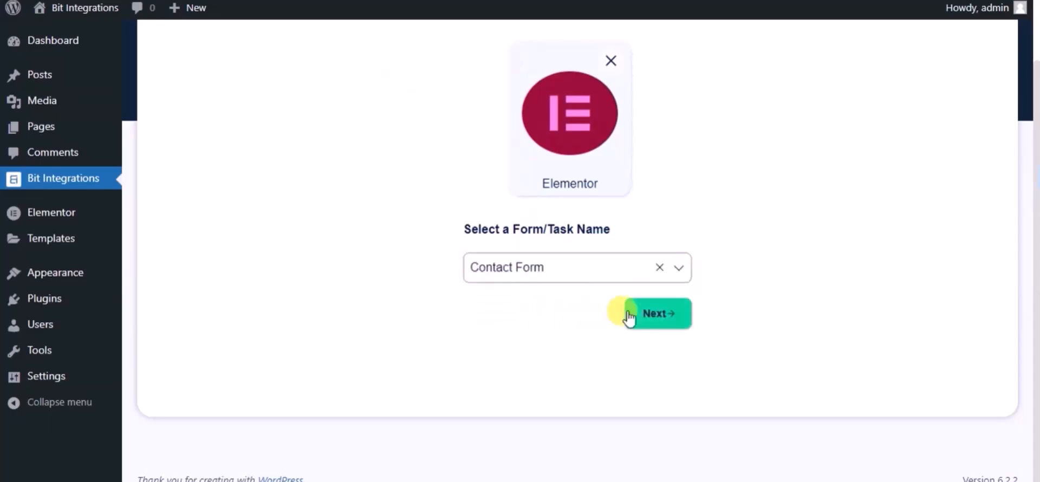
{"action": "left_click", "coordinate": [653, 313]}
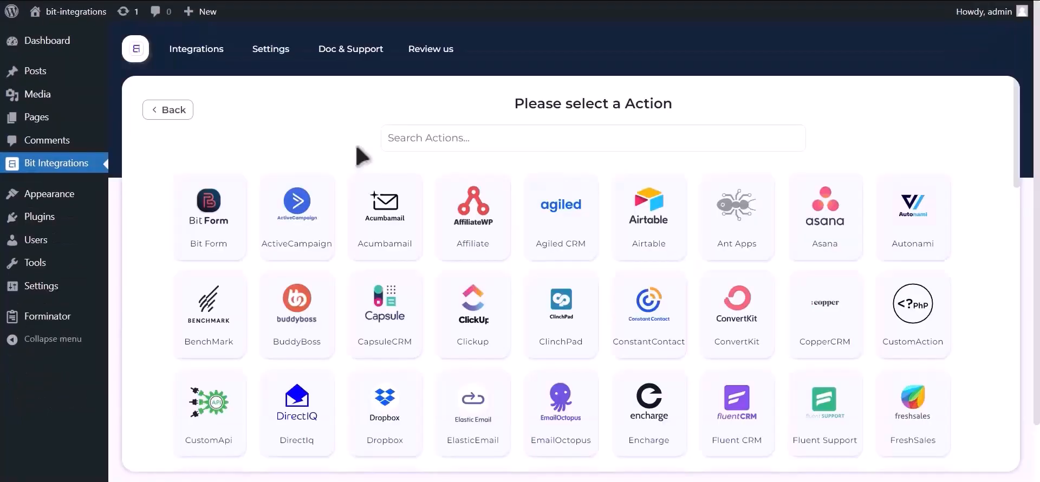
- Search actions for 'zoom' and select Zoom as the action
{"action": "left_click", "coordinate": [592, 137]}
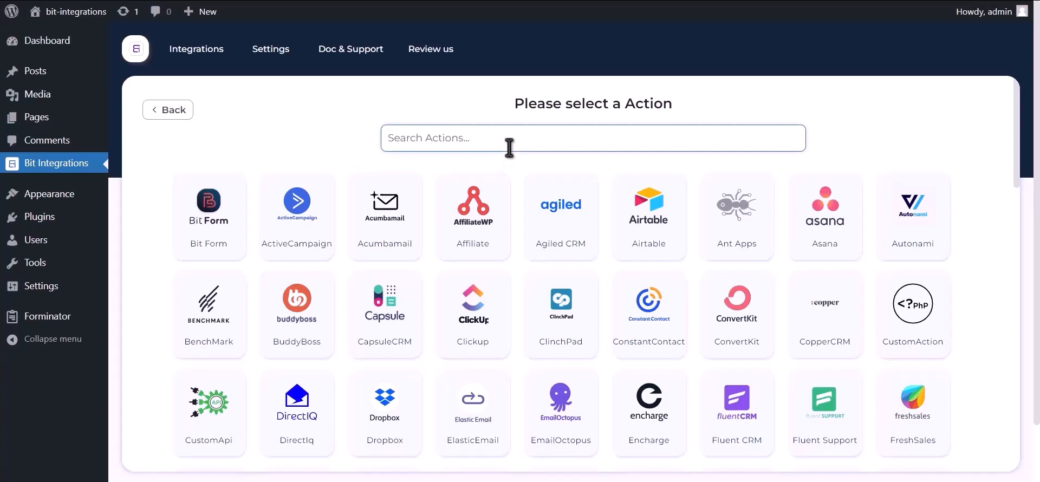
{"action": "type", "text": "zoom"}
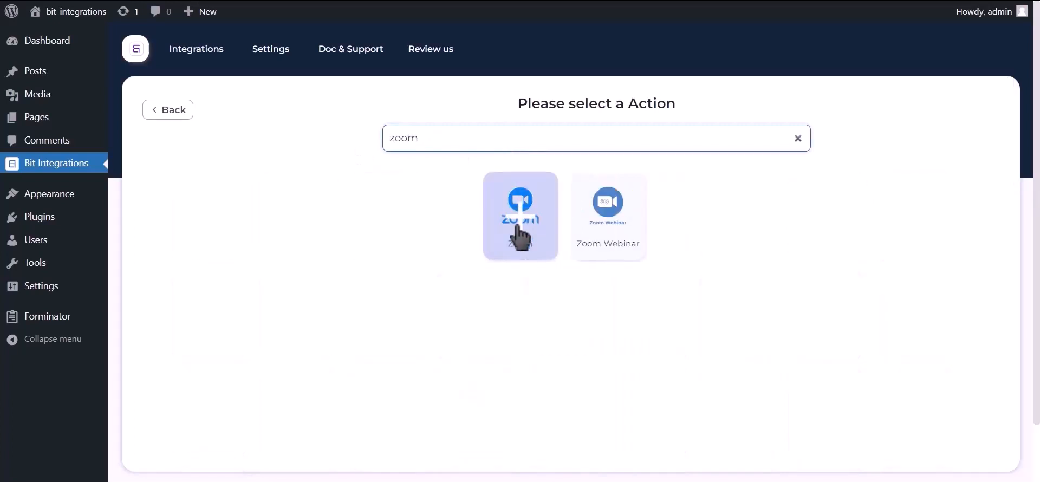
{"action": "left_click", "coordinate": [520, 215]}
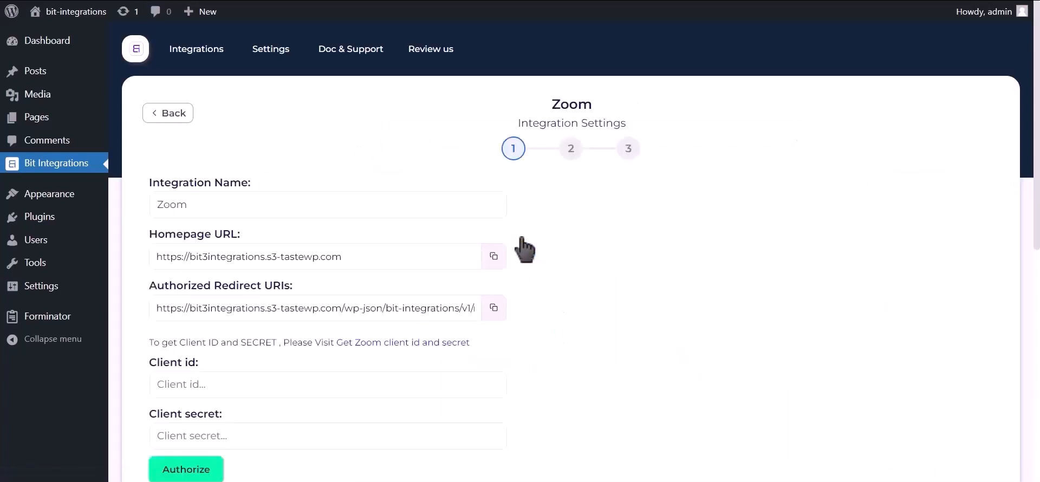
- Follow the 'Get Zoom client id and secret' link in the Zoom settings
{"action": "scroll", "scroll_direction": "down", "scroll_amount": 3}
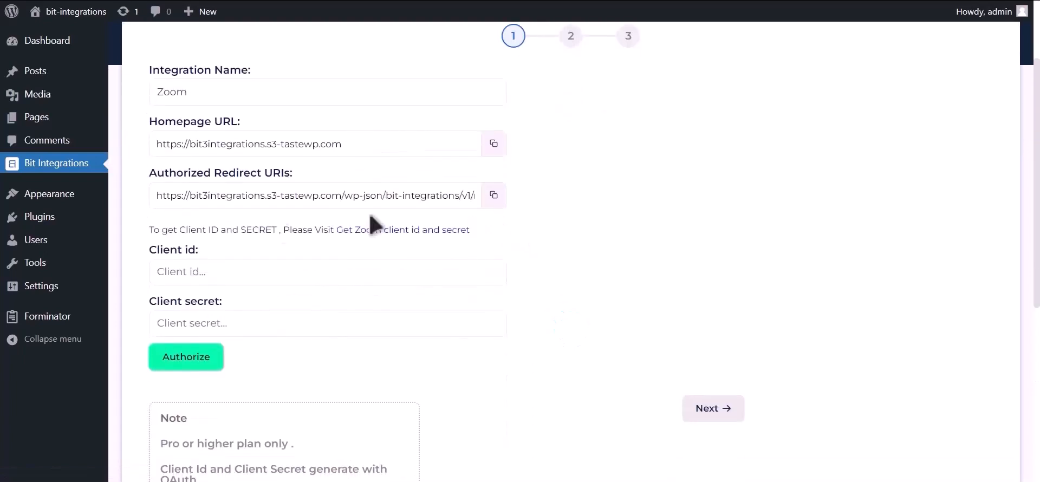
{"action": "left_click_drag", "start_coordinate": [149, 229], "coordinate": [285, 229]}
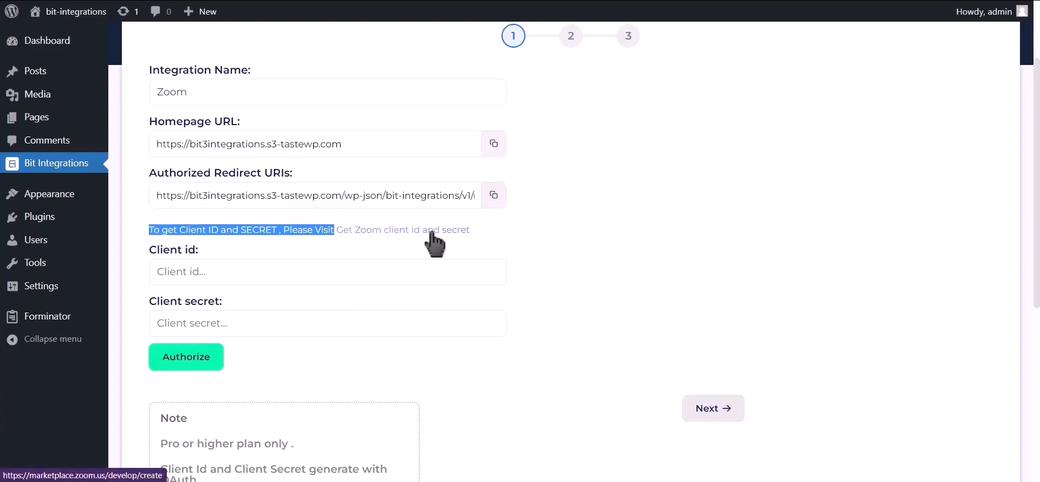
{"action": "left_click", "coordinate": [403, 229]}
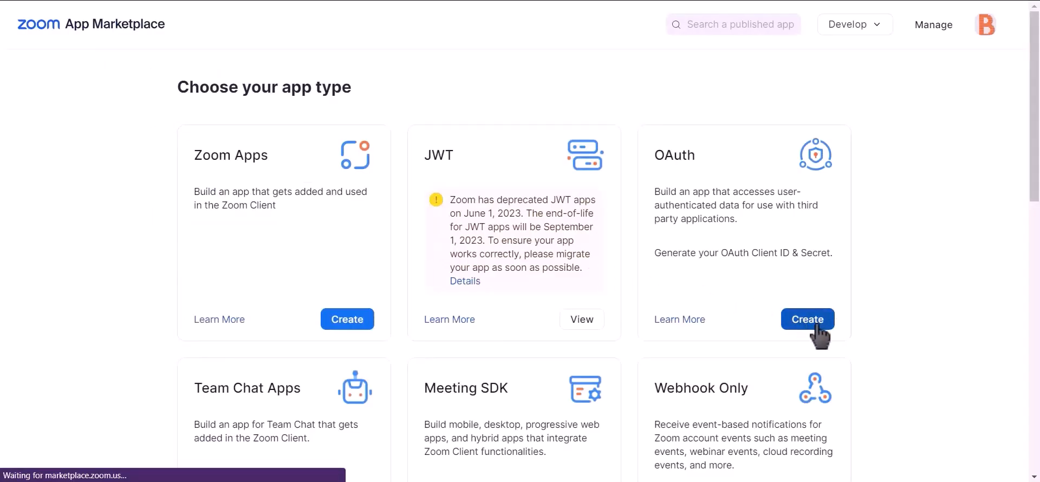
- Create an unpublished OAuth app named 'Bit integrations'
{"action": "left_click", "coordinate": [807, 320]}
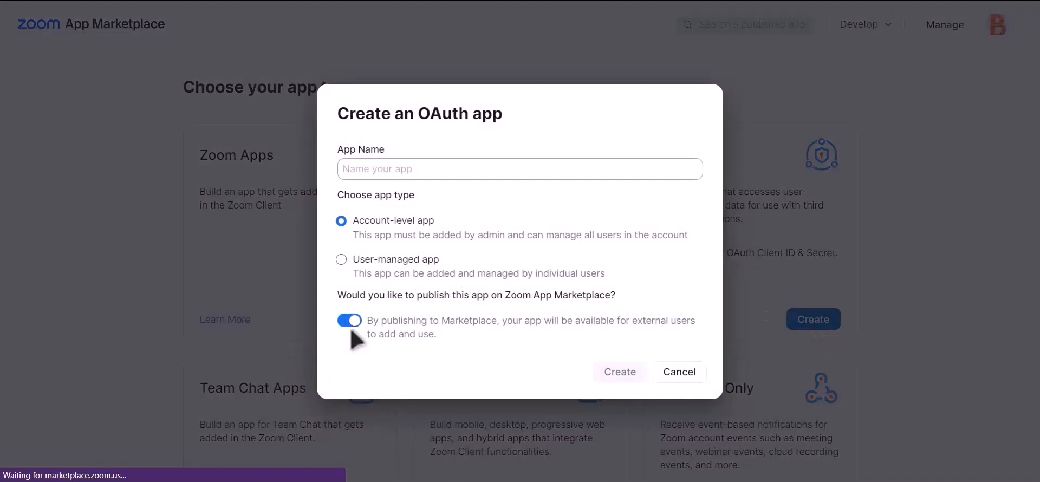
{"action": "left_click", "coordinate": [348, 320]}
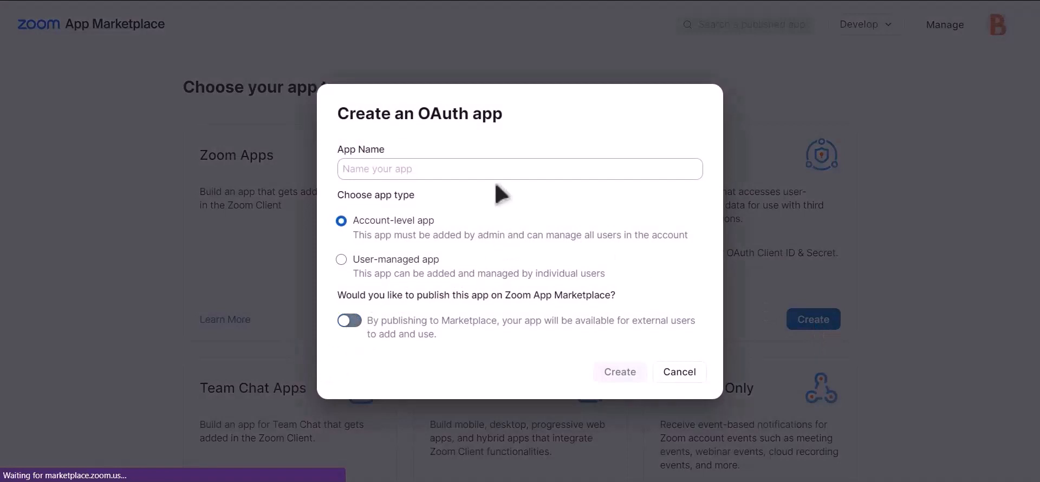
{"action": "left_click", "coordinate": [519, 169]}
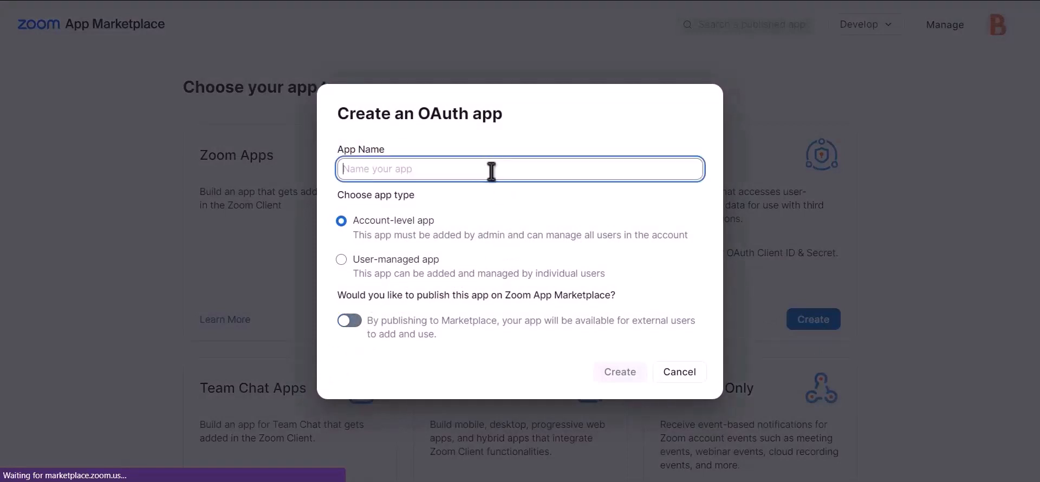
{"action": "type", "text": "Bit integrations"}
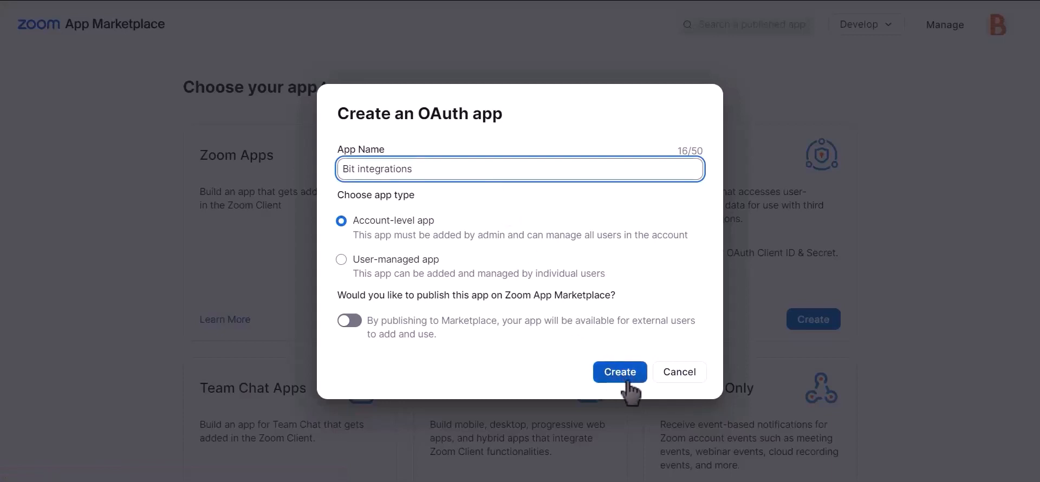
{"action": "left_click", "coordinate": [619, 371]}
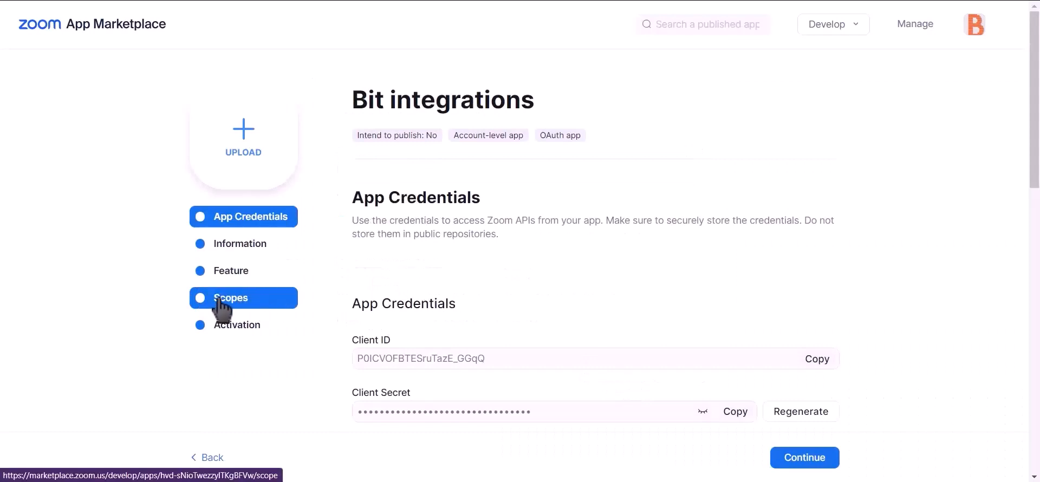
- Add sub account, view all, and view-and-manage user meeting scopes to the app
{"action": "left_click", "coordinate": [242, 296]}
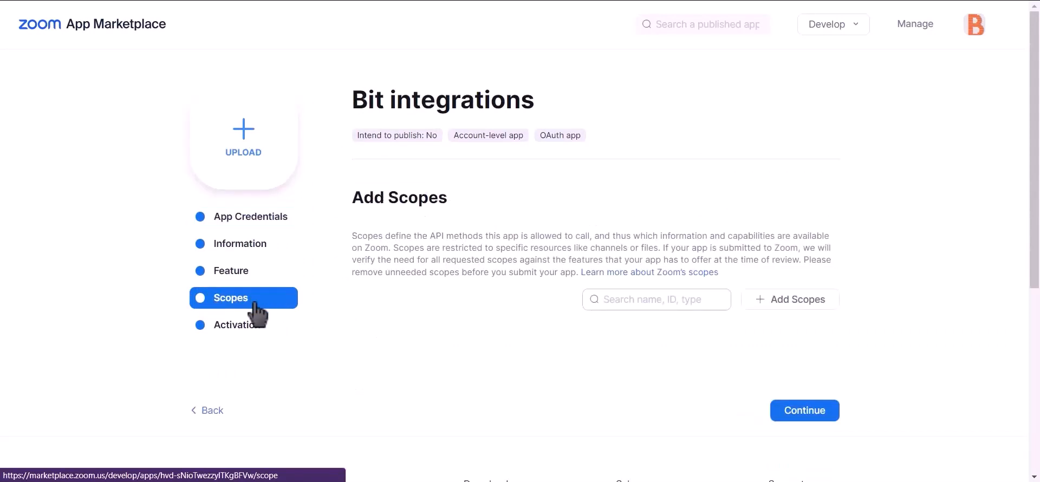
{"action": "mouse_move", "coordinate": [796, 299]}
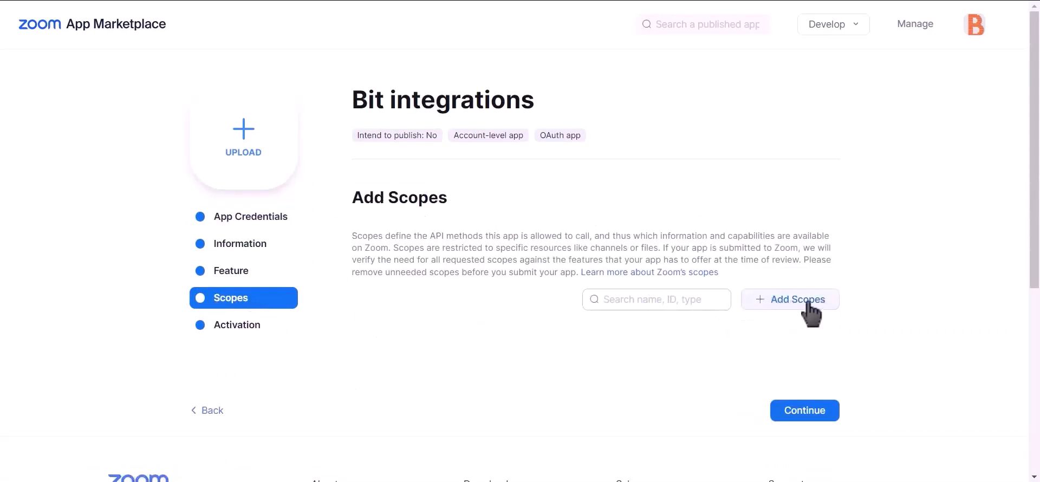
{"action": "left_click", "coordinate": [789, 299]}
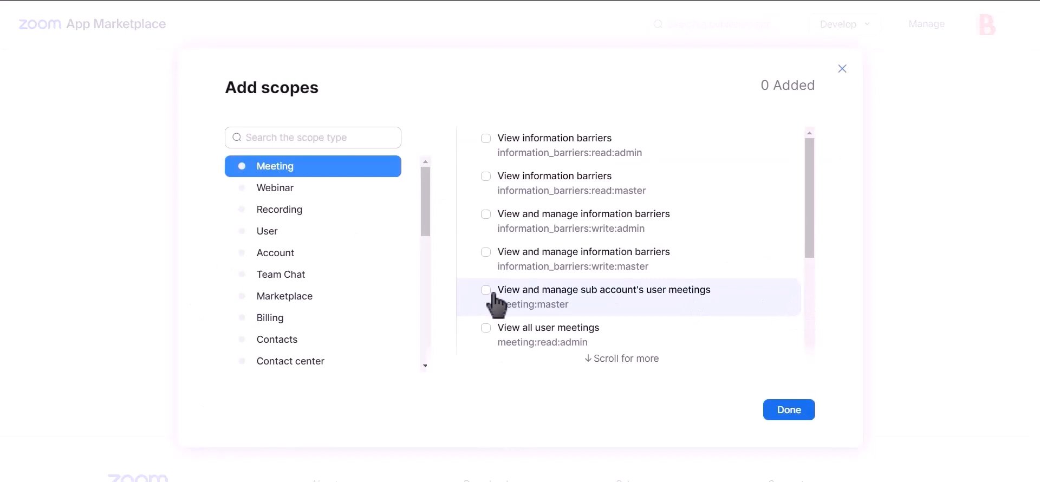
{"action": "left_click", "coordinate": [485, 289]}
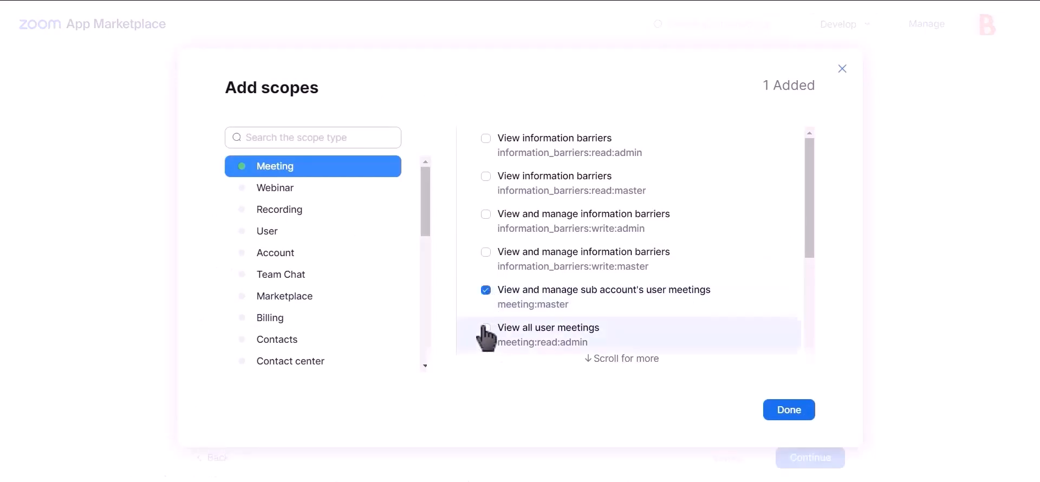
{"action": "left_click", "coordinate": [485, 328]}
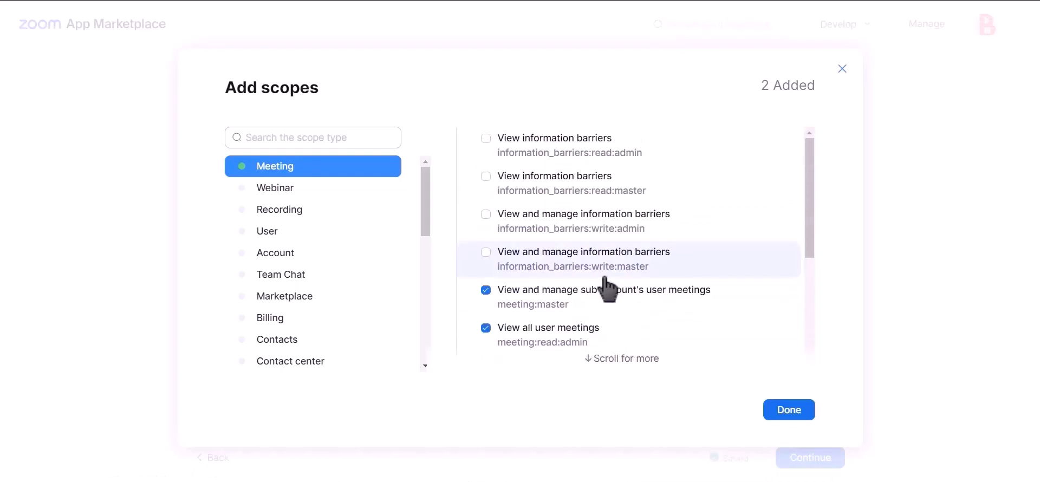
{"action": "scroll", "scroll_direction": "down", "scroll_amount": 3}
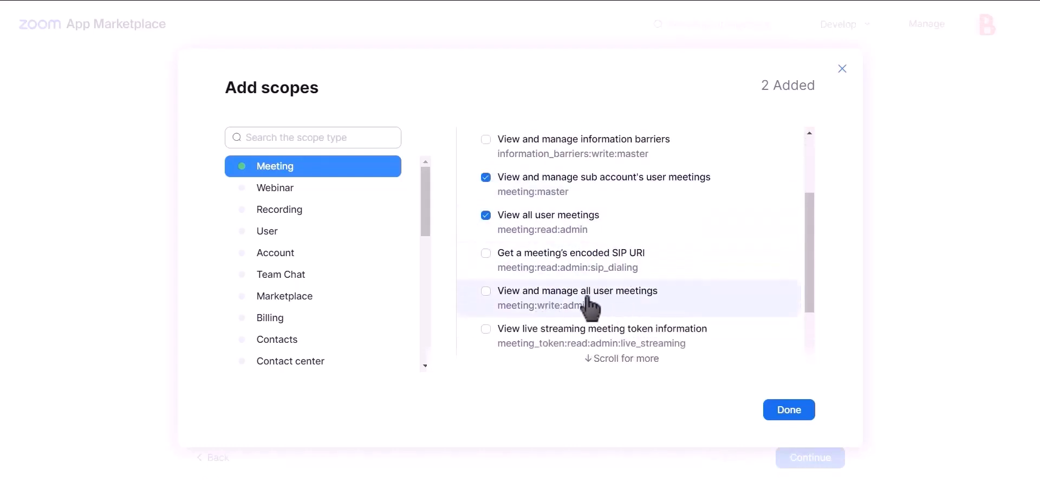
{"action": "left_click", "coordinate": [486, 291]}
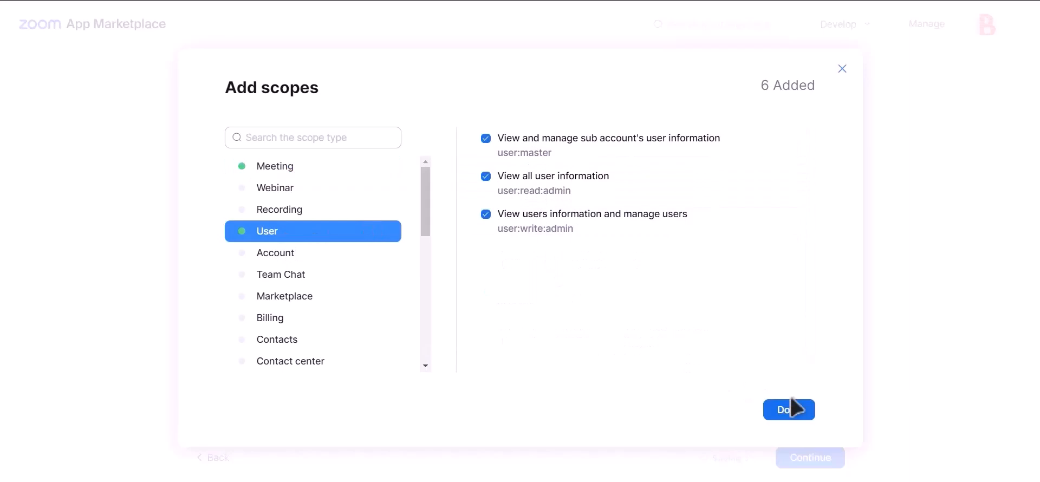
{"action": "left_click", "coordinate": [788, 409]}
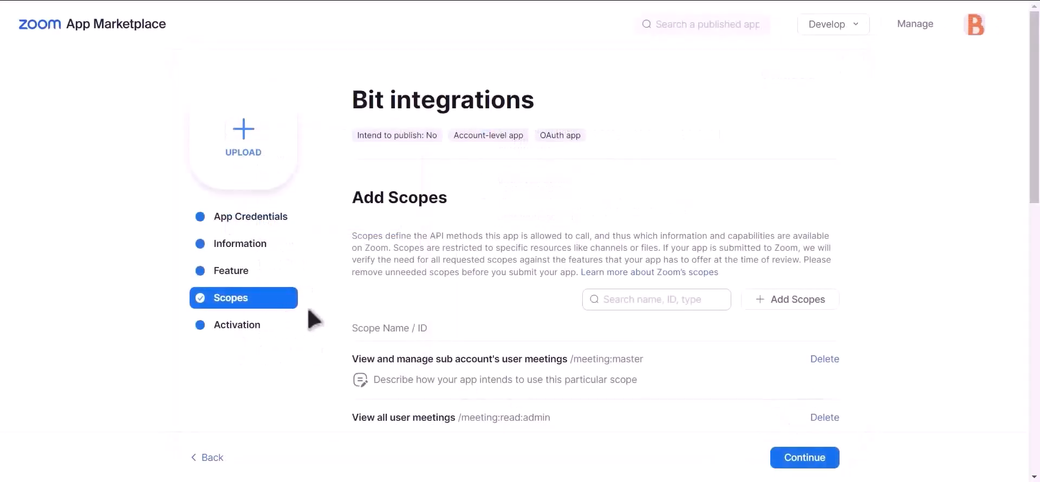
- Paste the Bit Integrations redirect URL into the OAuth redirect and allow-list fields
{"action": "left_click", "coordinate": [251, 216]}
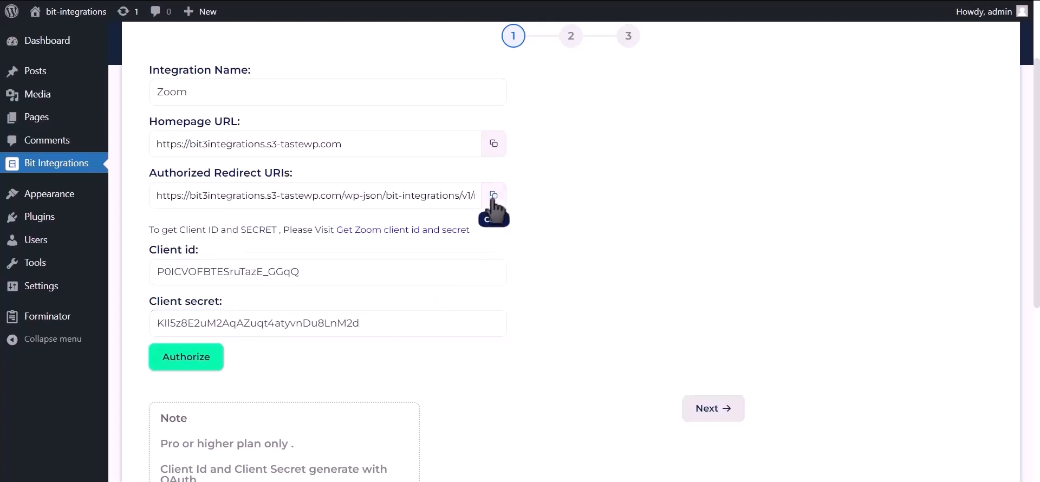
{"action": "left_click", "coordinate": [494, 195]}
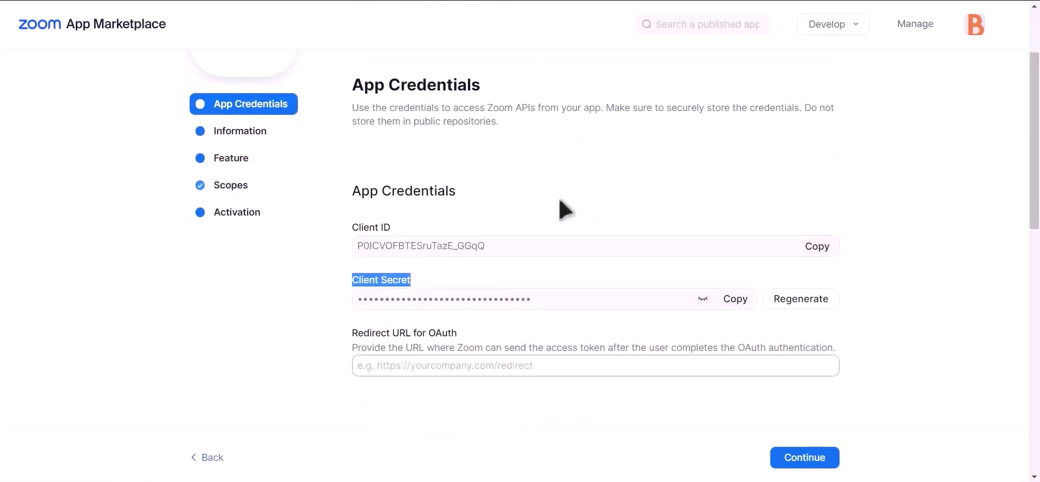
{"action": "type", "text": "https://bit3integrations-tastewp.com/wp-json/bit-integrations/v1/redirect"}
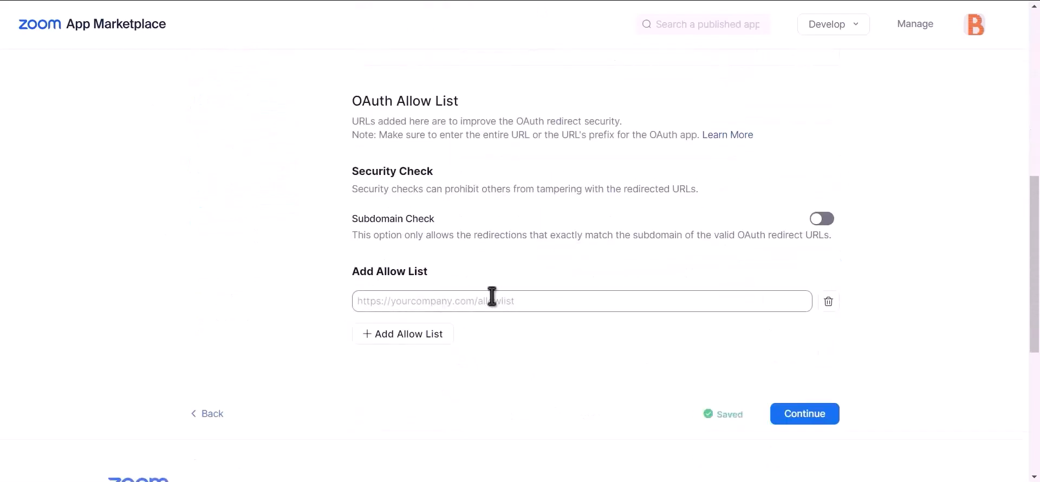
{"action": "type", "text": "https://bit3integrations.s3-tastewp.com/wp-json/bit-integrations/v1/redirect"}
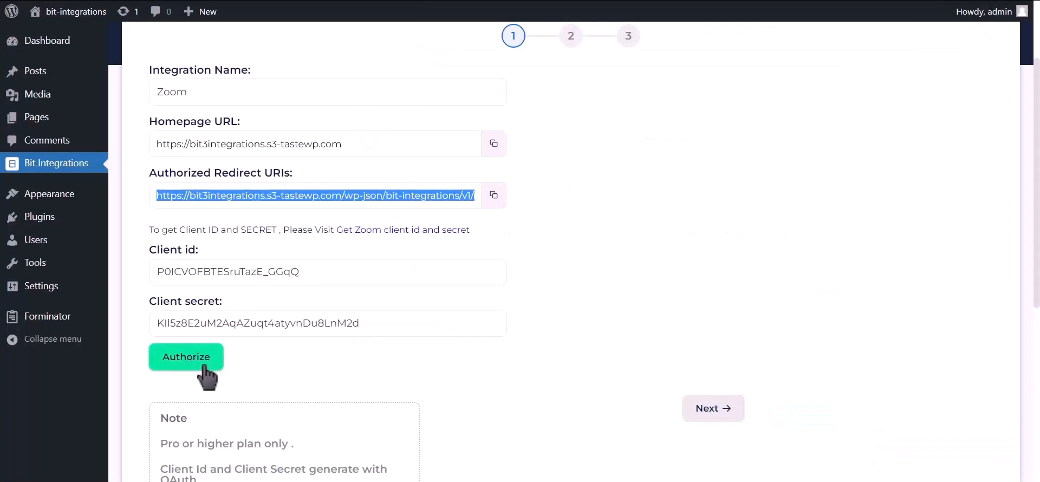
- Authorize the Zoom connection by allowing access, then continue with Next
{"action": "left_click", "coordinate": [187, 357]}
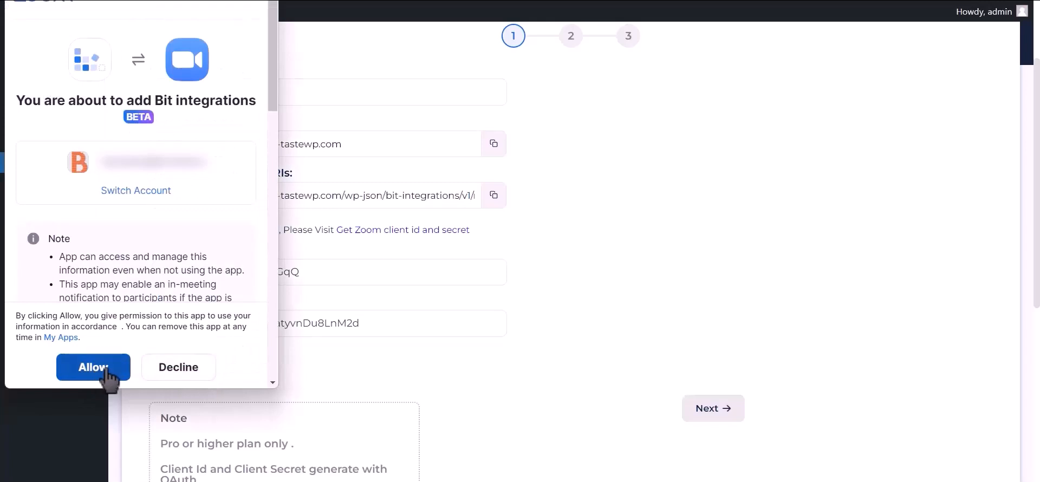
{"action": "left_click", "coordinate": [93, 367]}
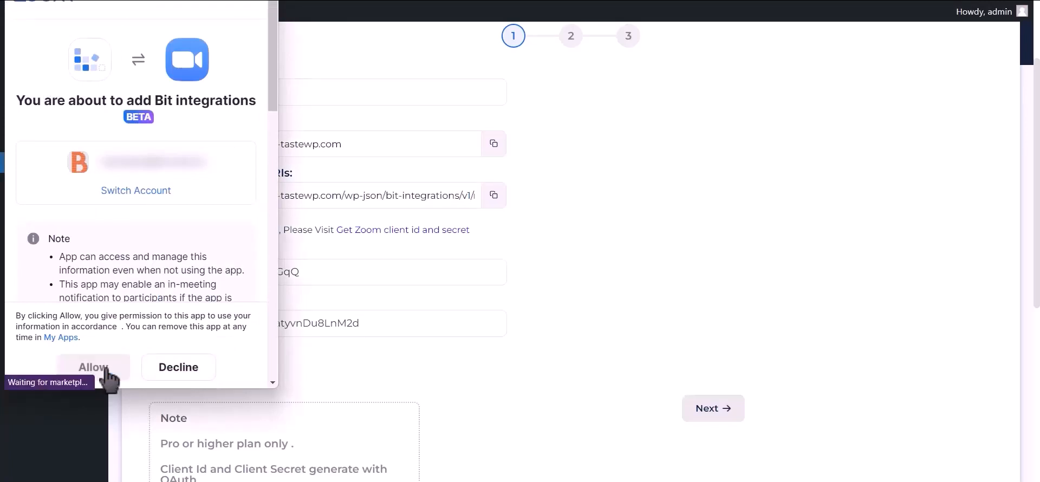
{"action": "left_click", "coordinate": [92, 368]}
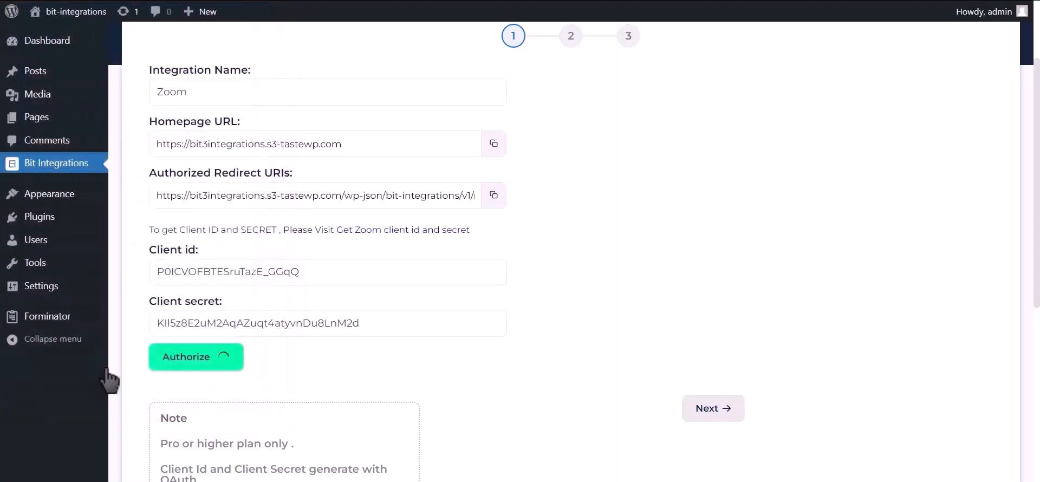
{"action": "left_click", "coordinate": [195, 357]}
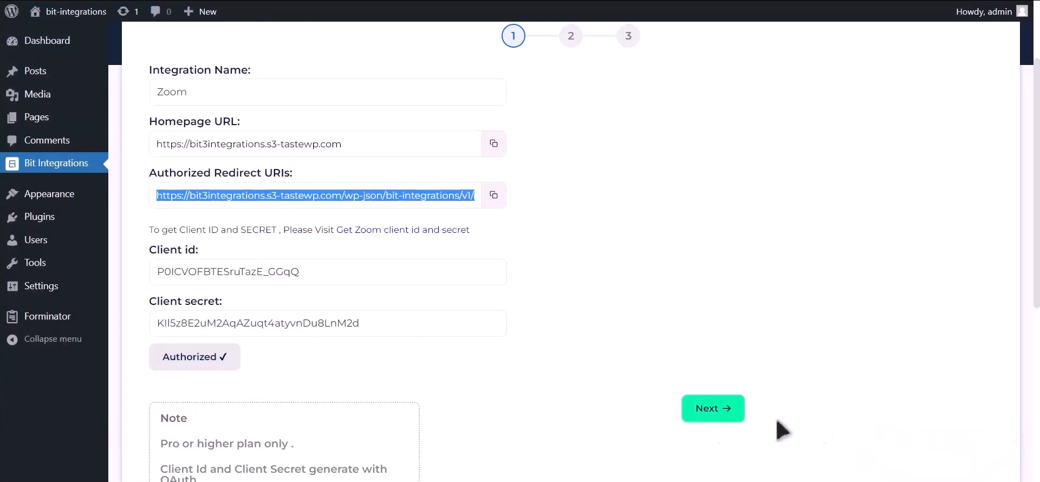
{"action": "left_click", "coordinate": [711, 408]}
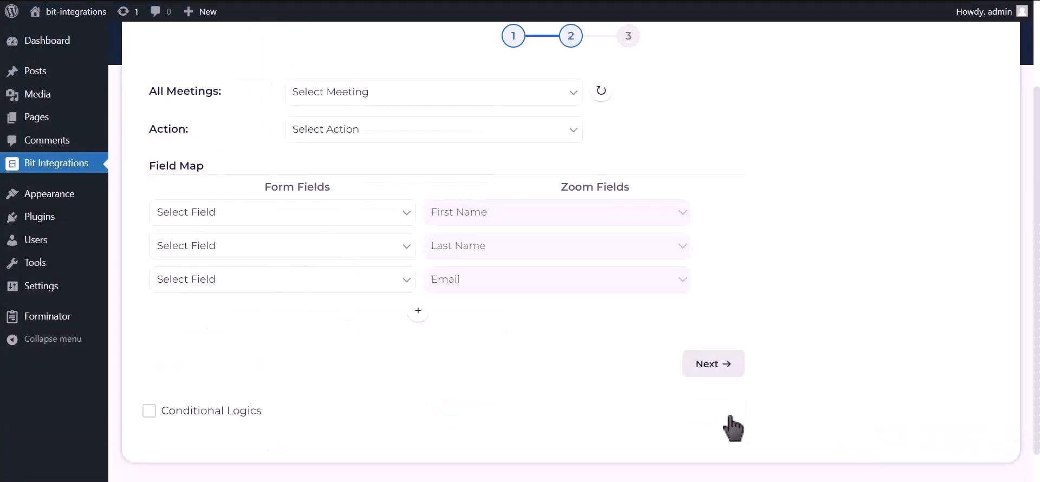
{"action": "left_click", "coordinate": [600, 91]}
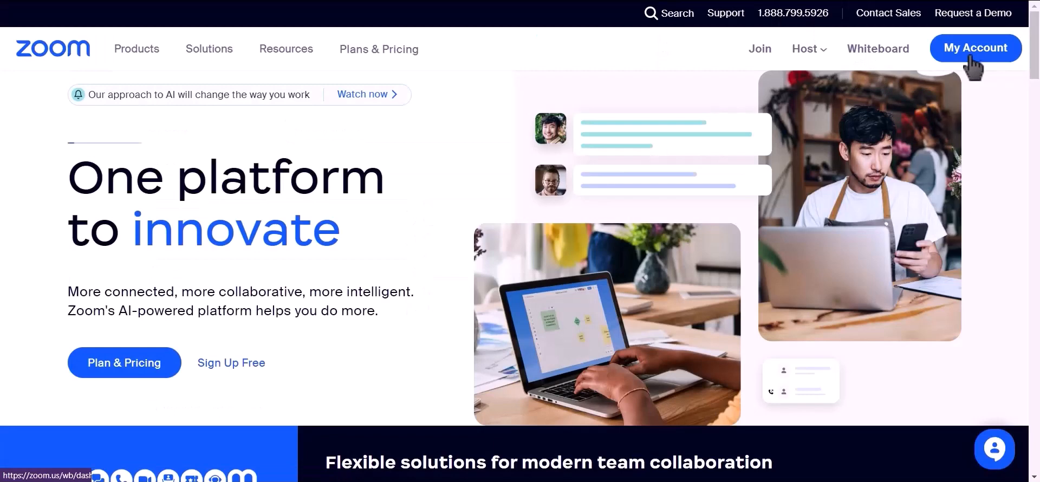
- Go to Zoom's Meetings page and start scheduling a meeting
{"action": "left_click", "coordinate": [975, 47]}
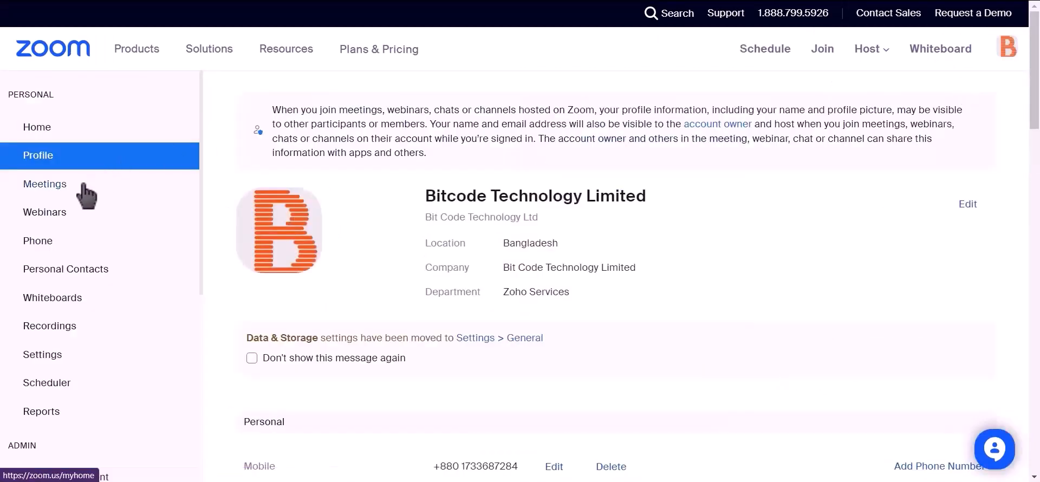
{"action": "left_click", "coordinate": [44, 183]}
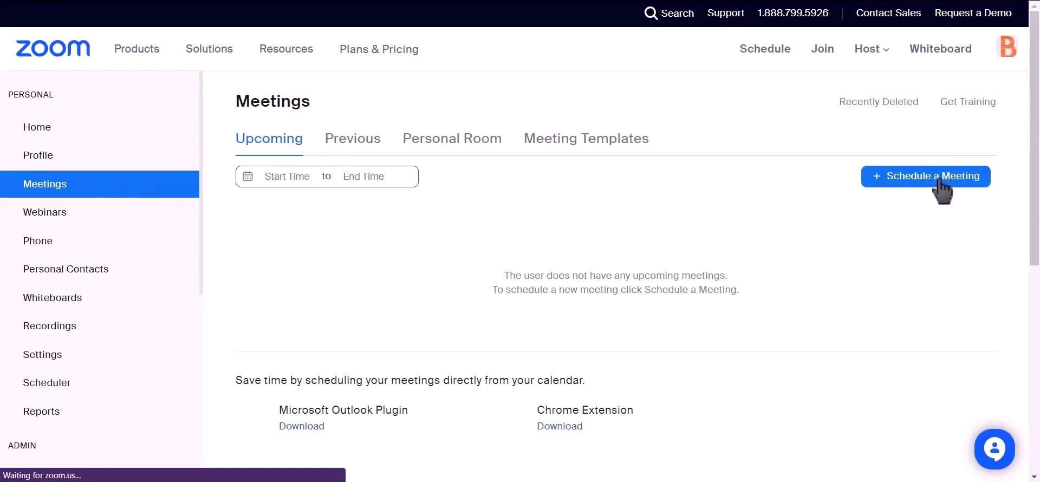
{"action": "left_click", "coordinate": [925, 176]}
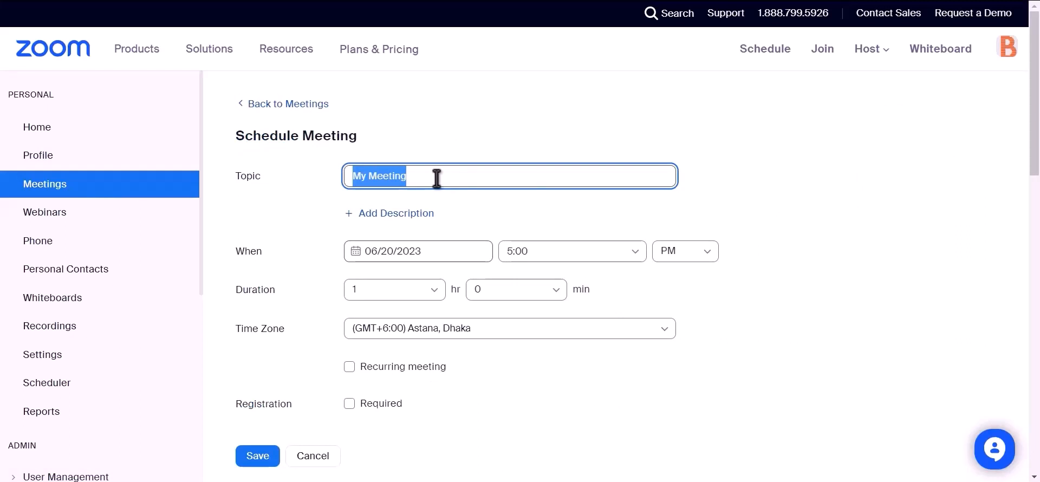
- Title the meeting 'Bit Integrations', require registration, and save it
{"action": "type", "text": "Bit I"}
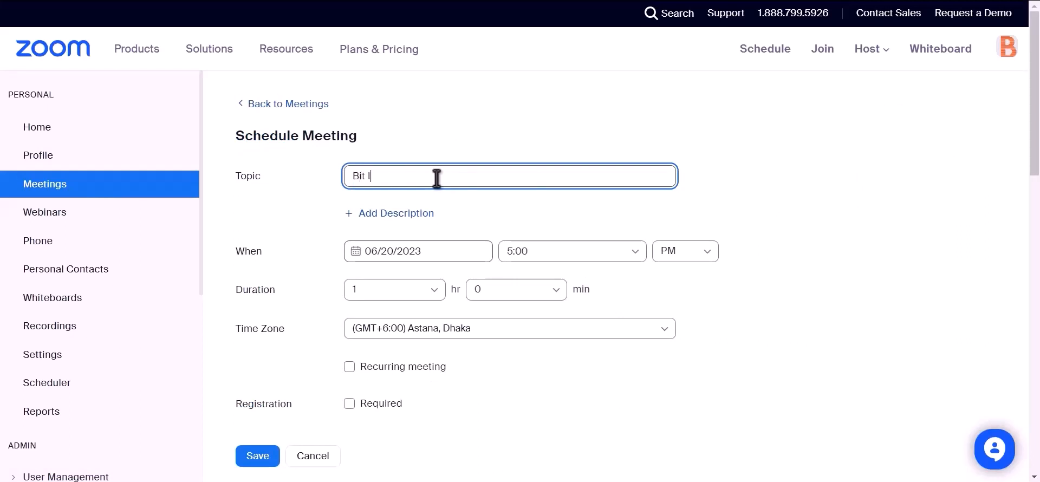
{"action": "type", "text": "Integrat"}
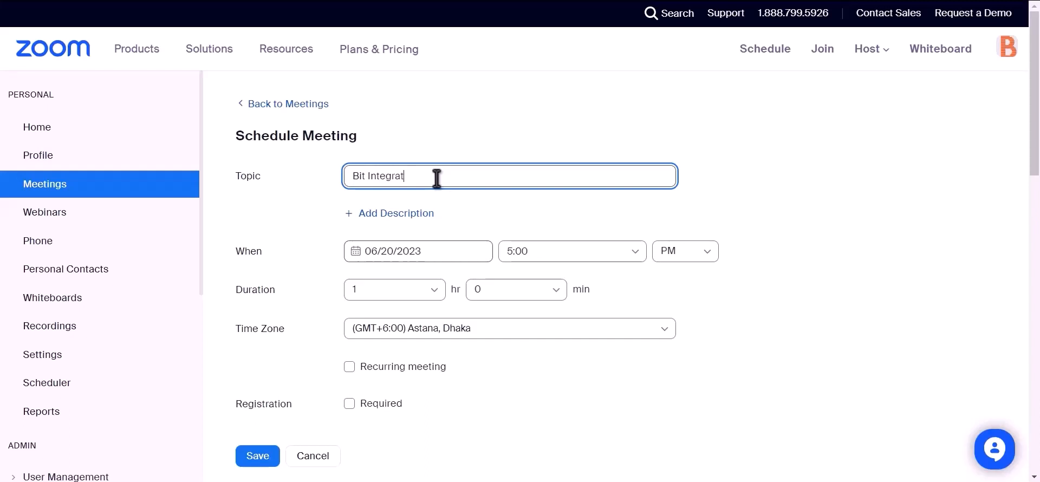
{"action": "type", "text": "ions"}
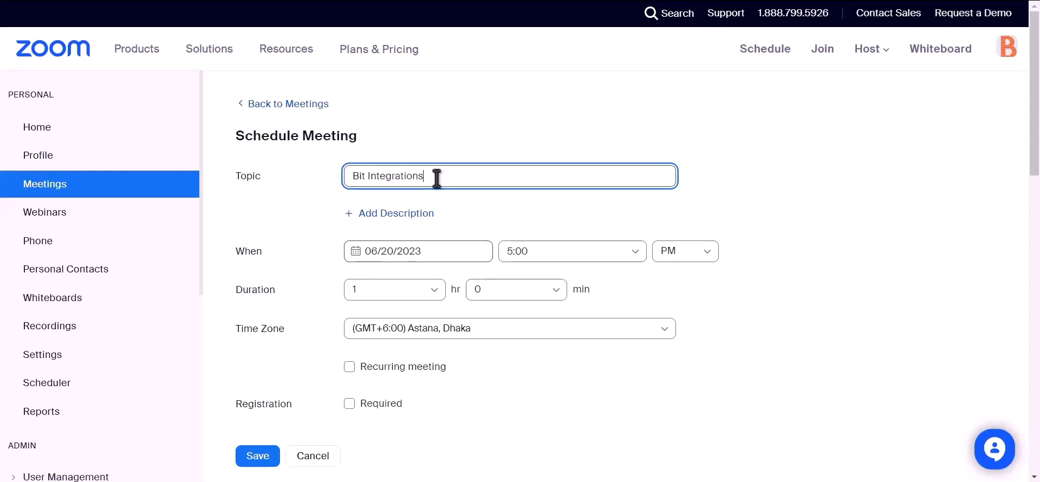
{"action": "scroll", "scroll_direction": "down", "scroll_amount": 3}
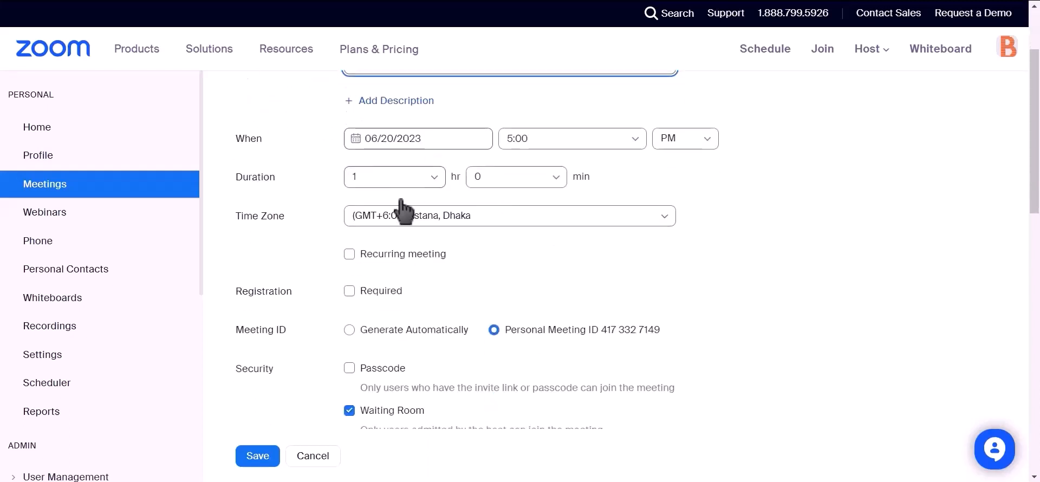
{"action": "double_click", "coordinate": [263, 290]}
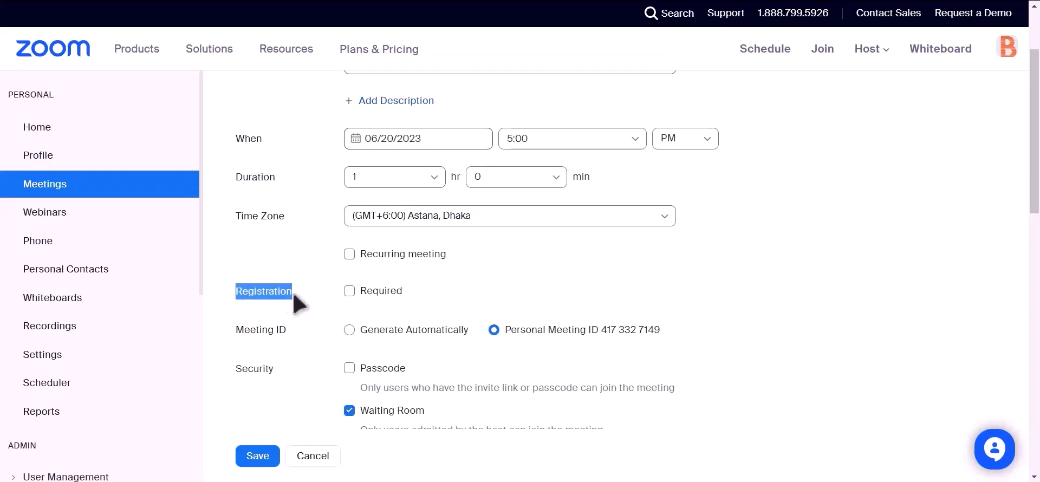
{"action": "left_click", "coordinate": [349, 290]}
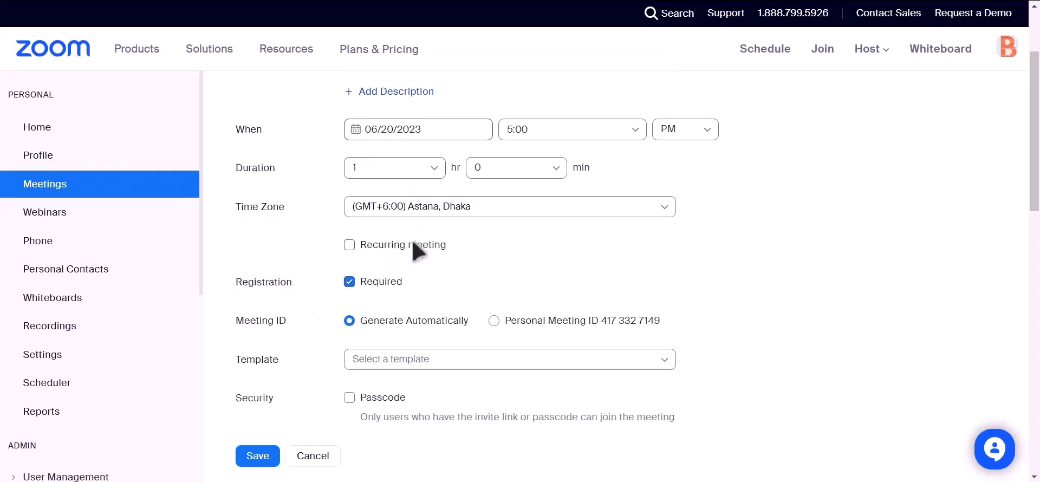
{"action": "scroll", "scroll_direction": "down", "scroll_amount": 3}
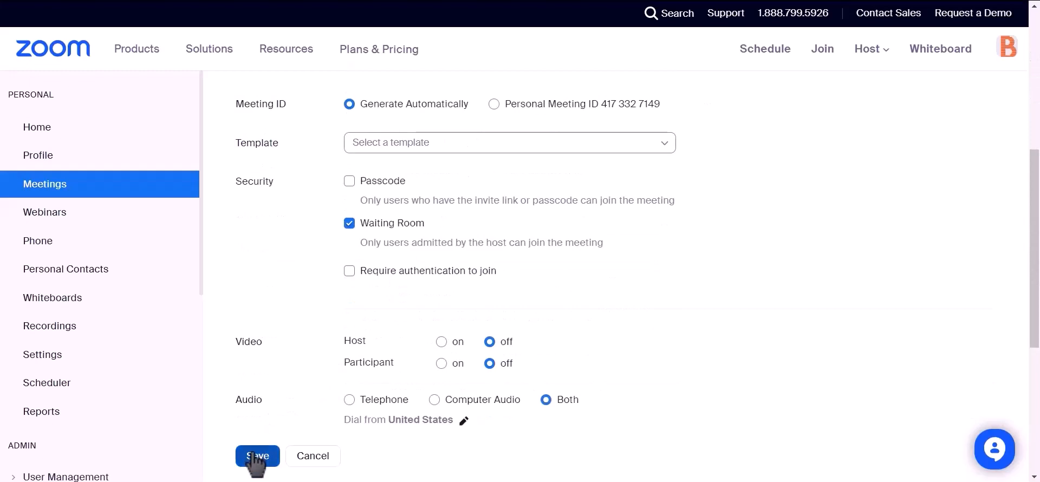
{"action": "left_click", "coordinate": [257, 456]}
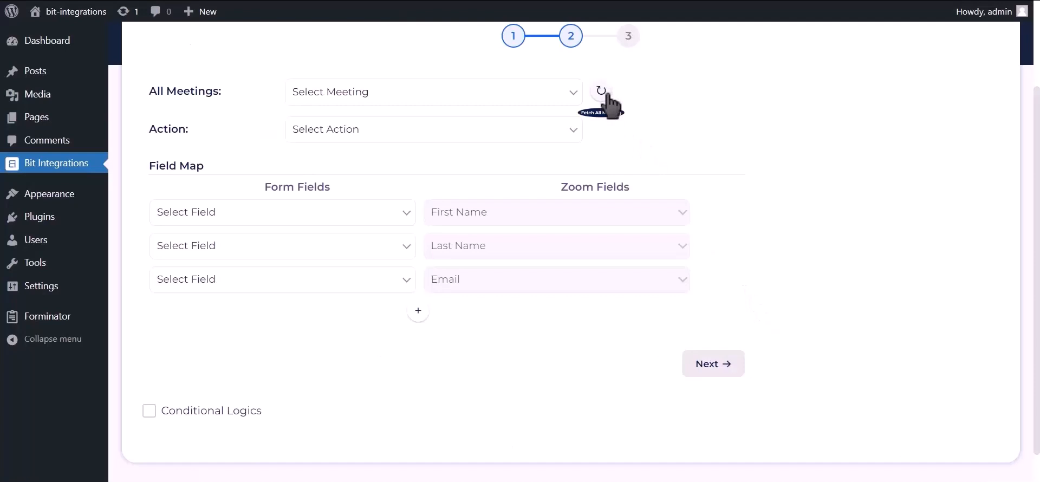
- Select the Bit Integrations meeting and the Create User action
{"action": "left_click", "coordinate": [601, 92]}
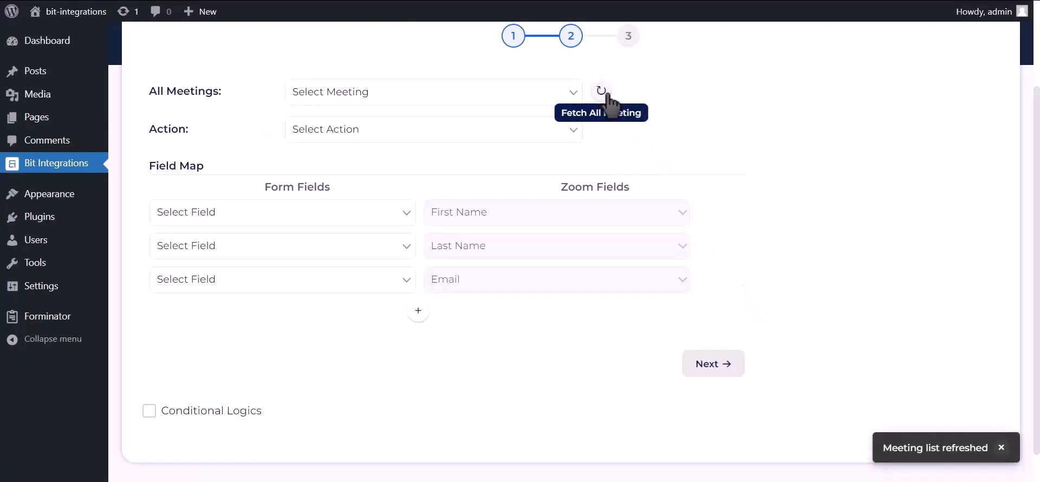
{"action": "left_click", "coordinate": [431, 92]}
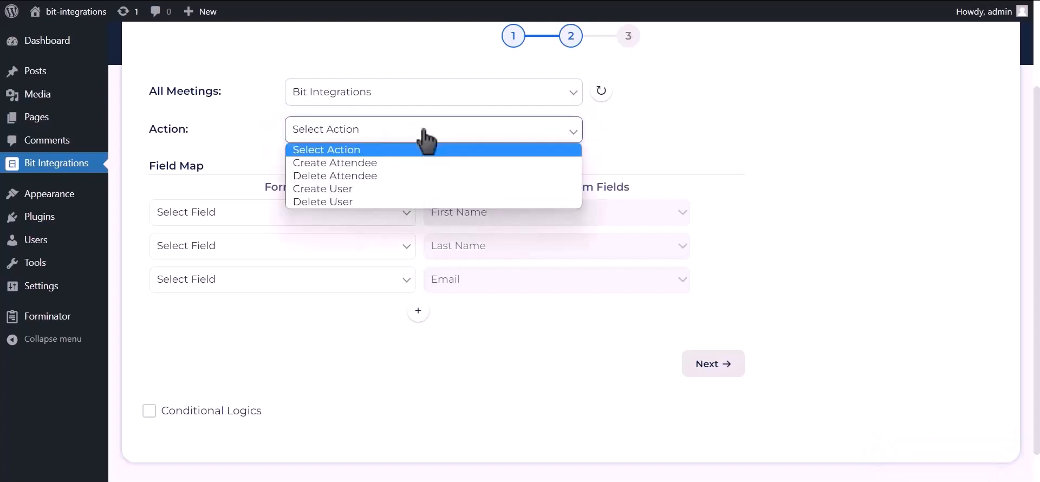
{"action": "left_click", "coordinate": [322, 189]}
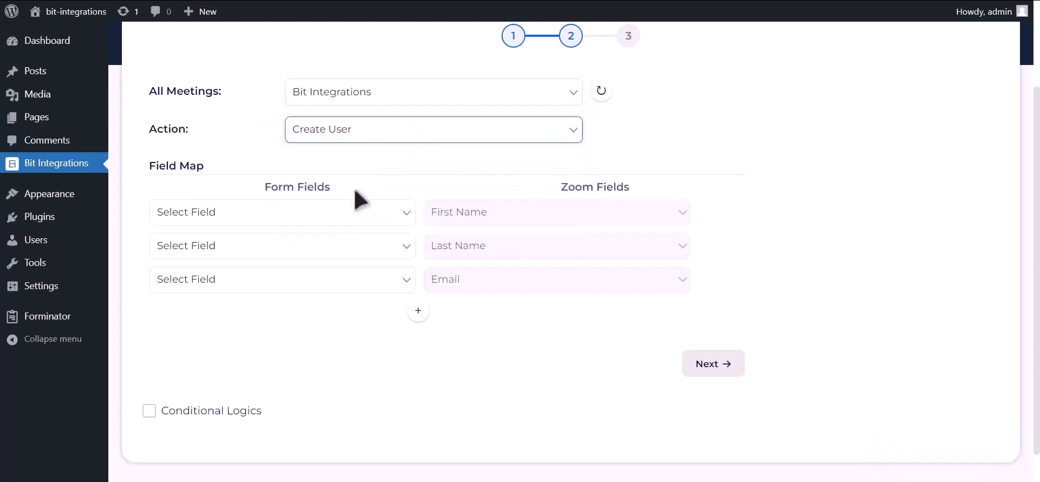
{"action": "mouse_move", "coordinate": [368, 219]}
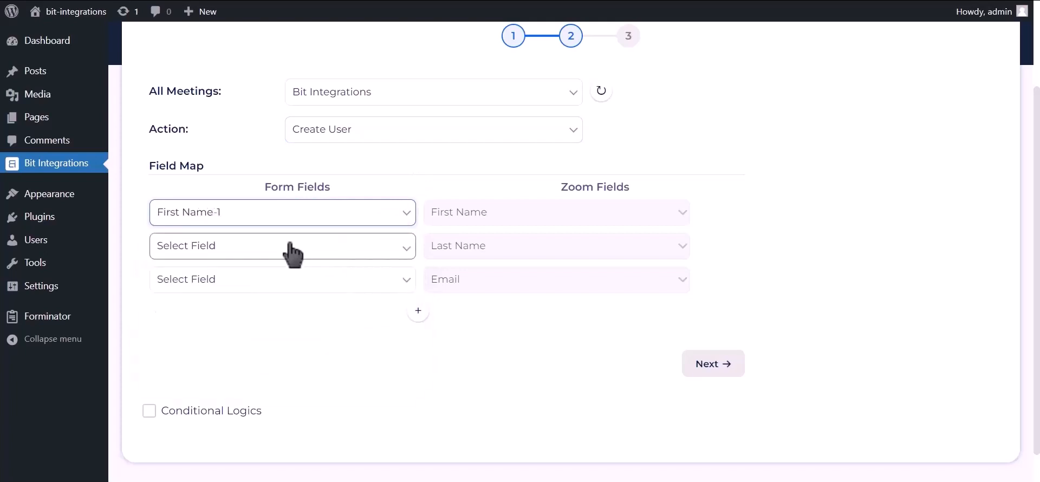
- Map the Last Name field and add a Phone Number-1 mapping row
{"action": "left_click", "coordinate": [282, 278]}
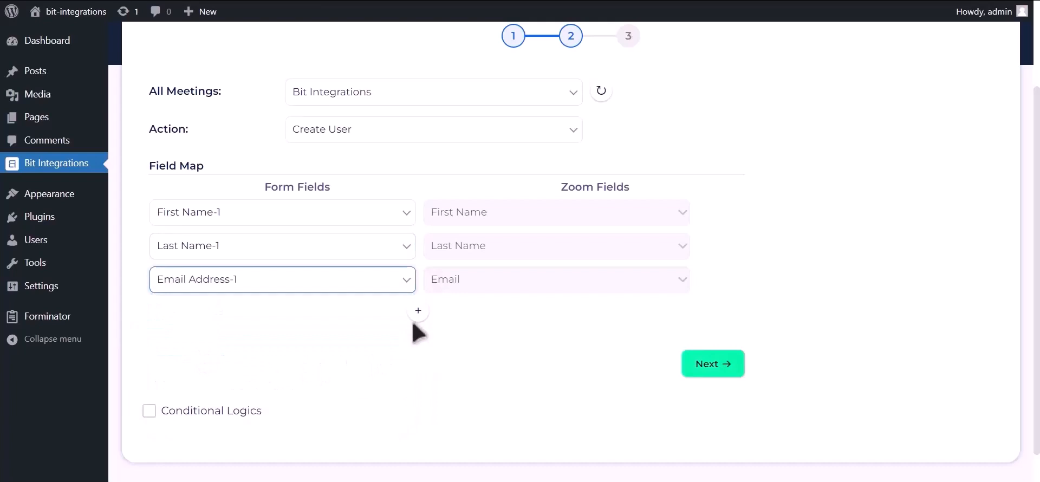
{"action": "left_click", "coordinate": [418, 310]}
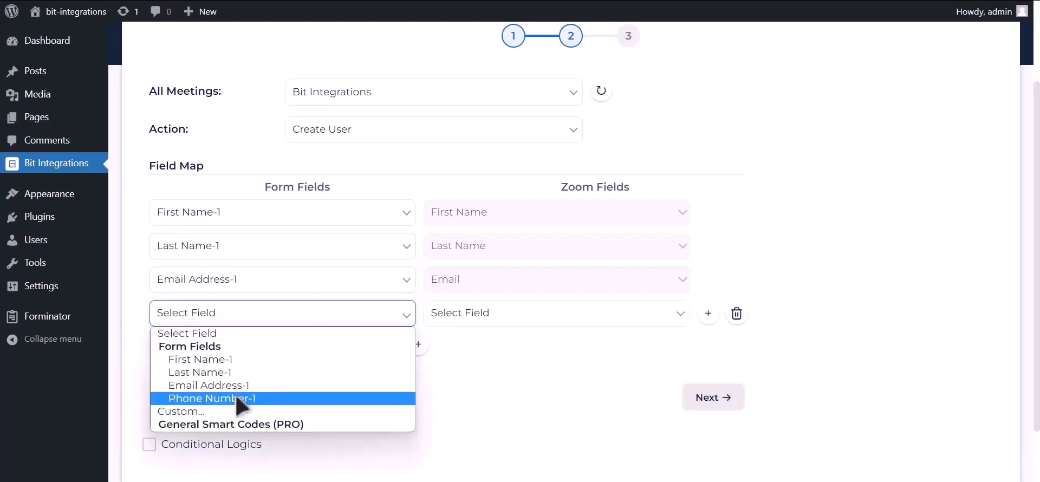
{"action": "left_click", "coordinate": [212, 398]}
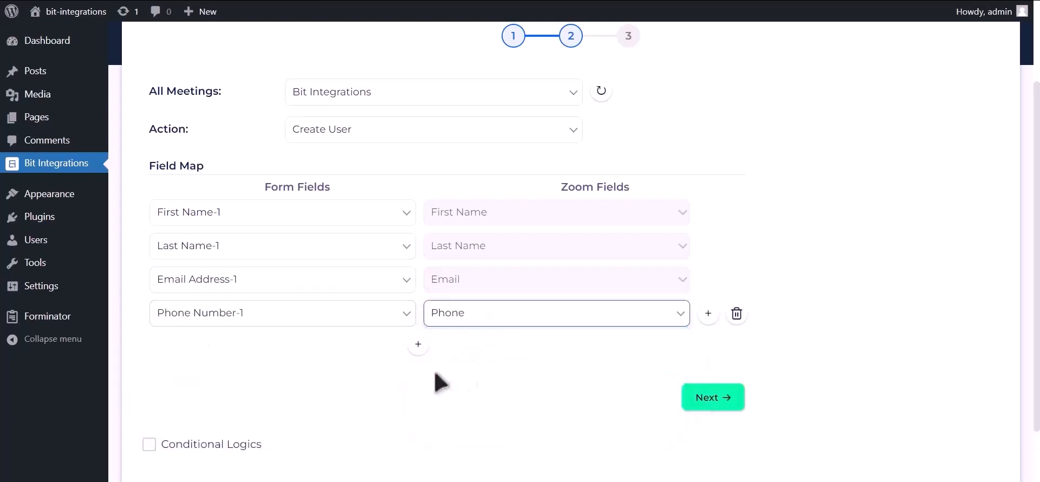
- Leave Conditional Logics off, go to the final step, and Finish & Save
{"action": "left_click", "coordinate": [148, 444]}
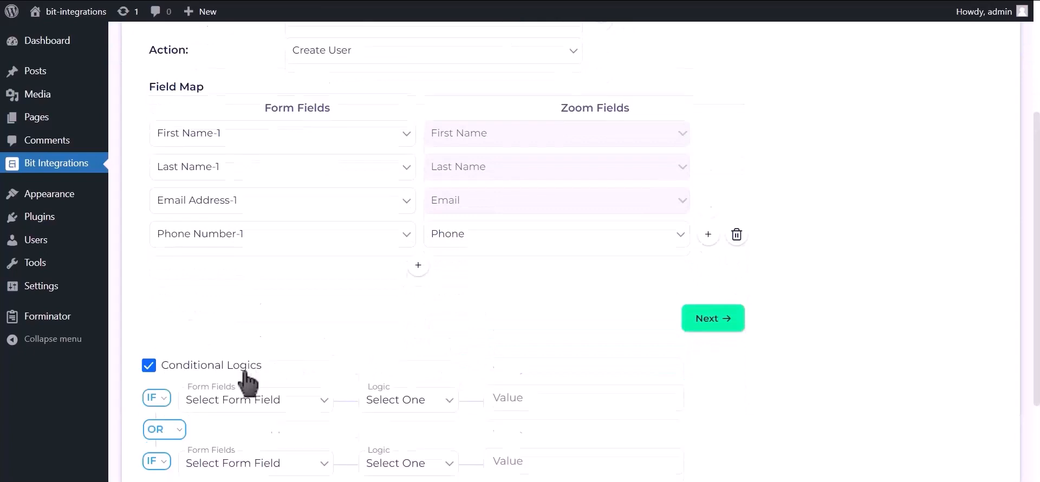
{"action": "scroll", "scroll_direction": "down", "scroll_amount": 3}
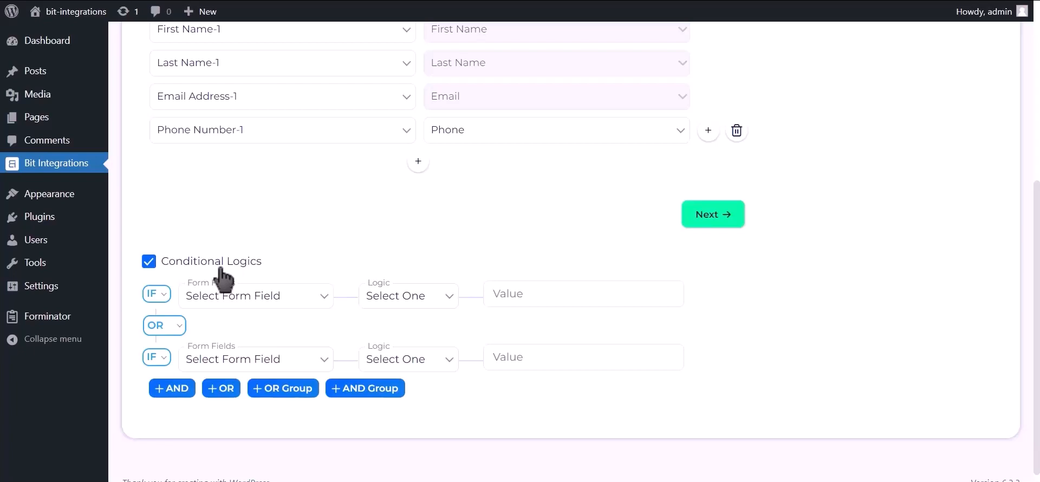
{"action": "left_click", "coordinate": [148, 260]}
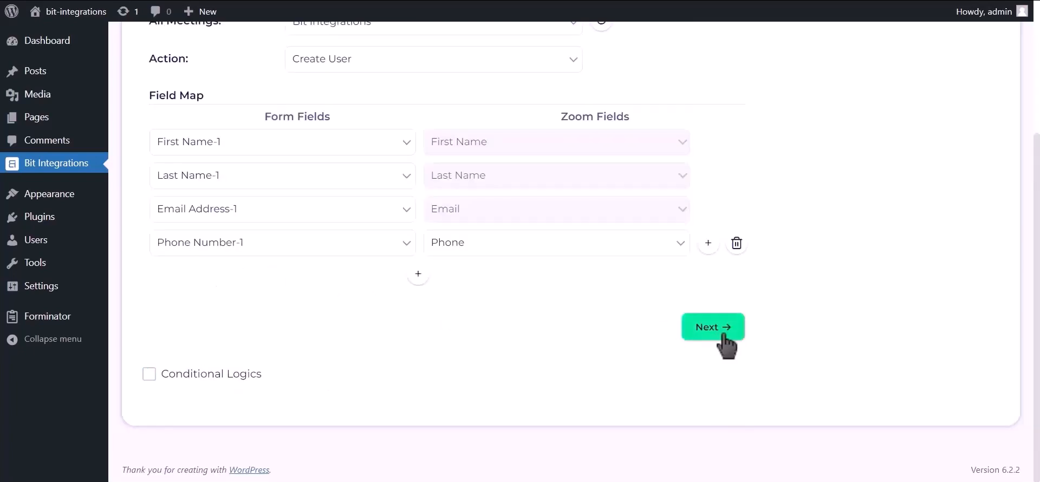
{"action": "left_click", "coordinate": [712, 327]}
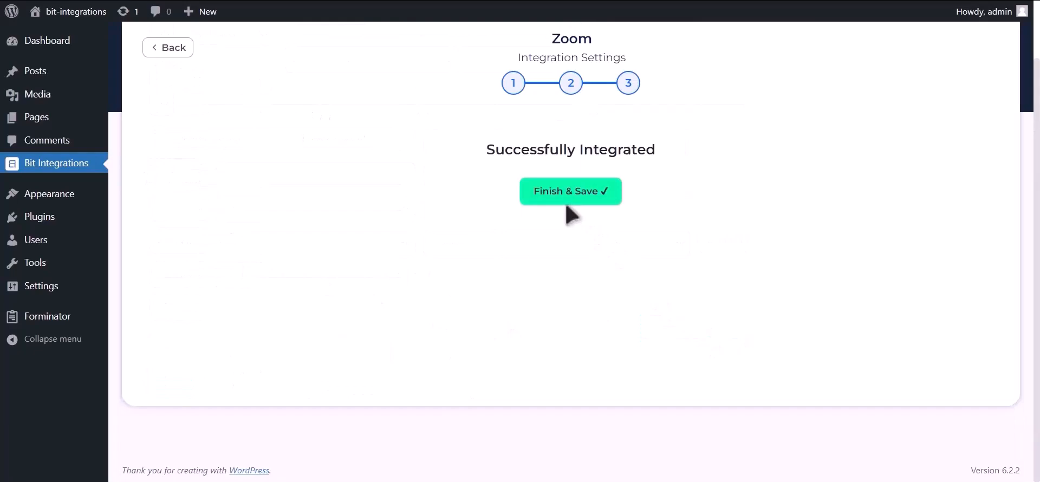
{"action": "left_click", "coordinate": [570, 191]}
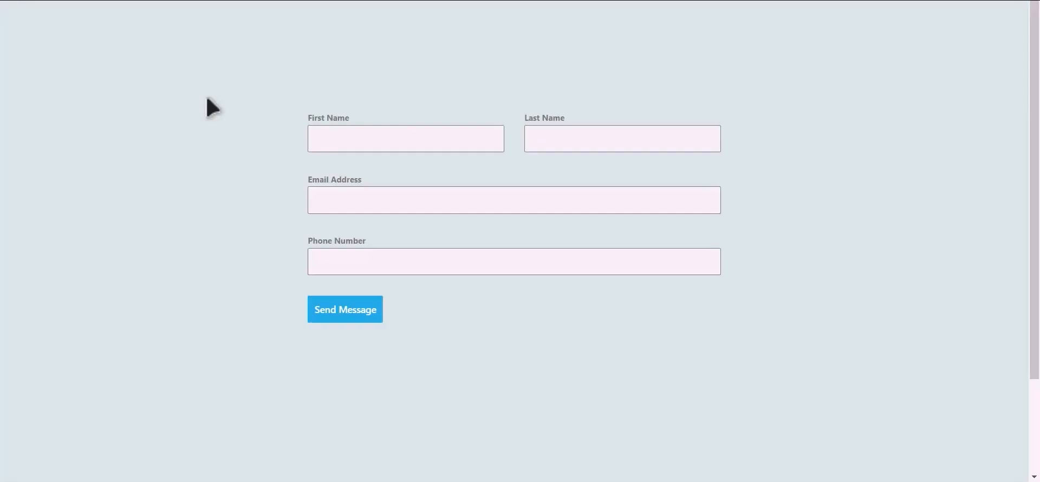
- Fill the form with Bit, Integrations, an email and phone 444555666, then send it
{"action": "left_click", "coordinate": [405, 138]}
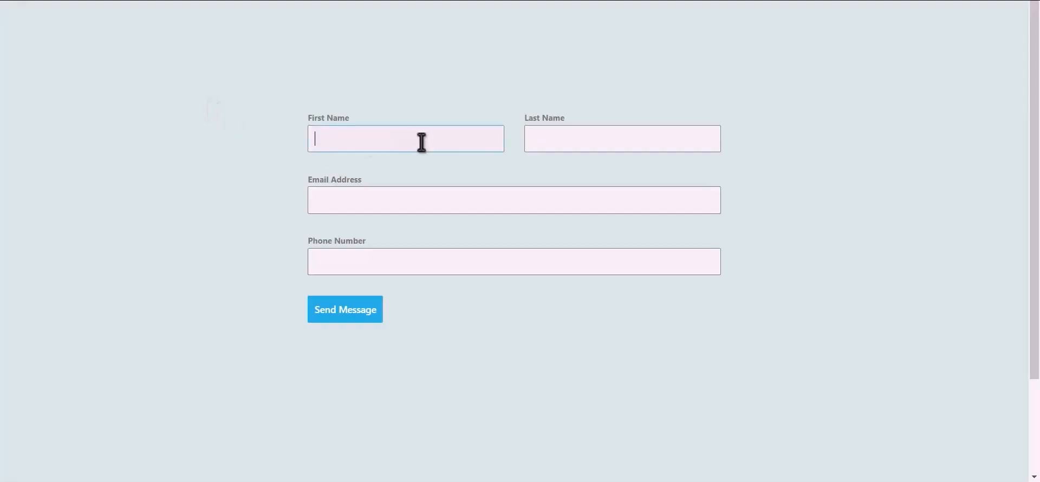
{"action": "type", "text": "Bit"}
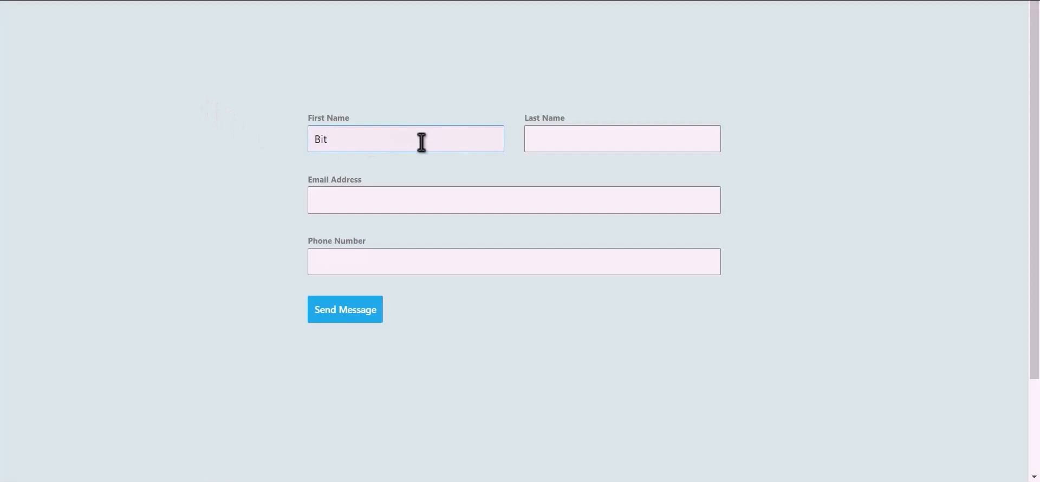
{"action": "type", "text": "Integration"}
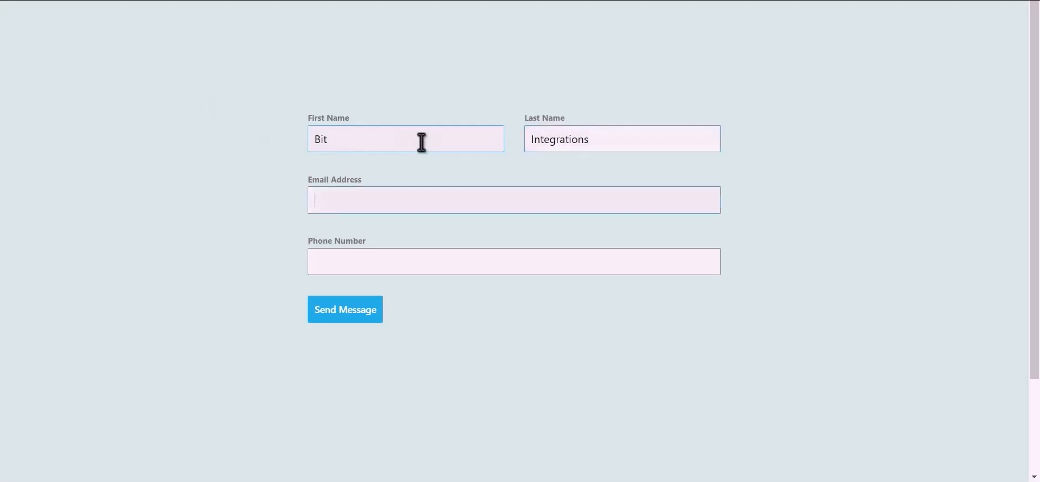
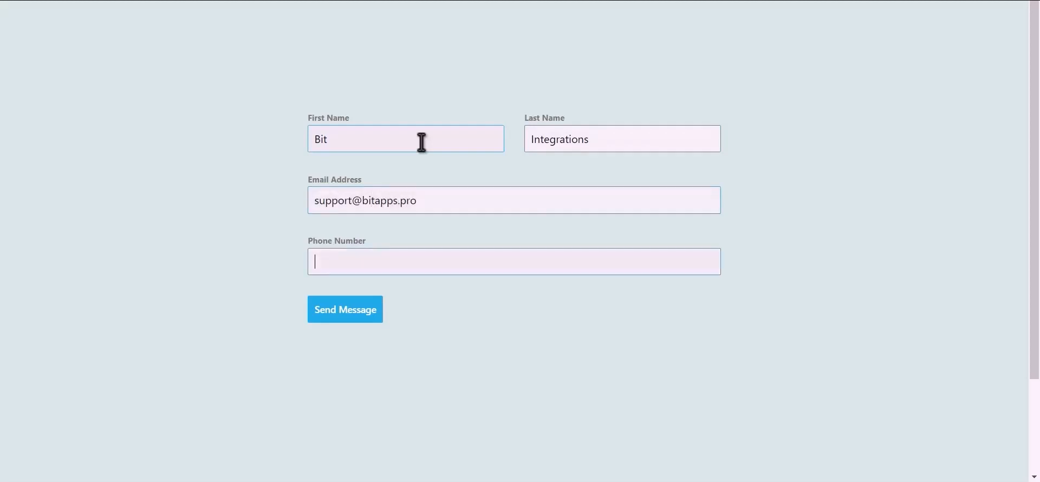
{"action": "type", "text": "444555"}
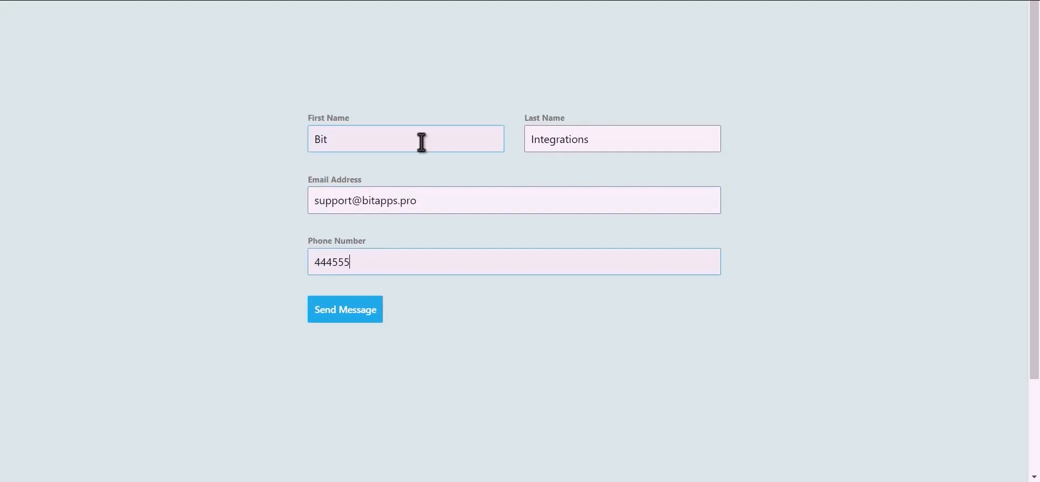
{"action": "type", "text": "666"}
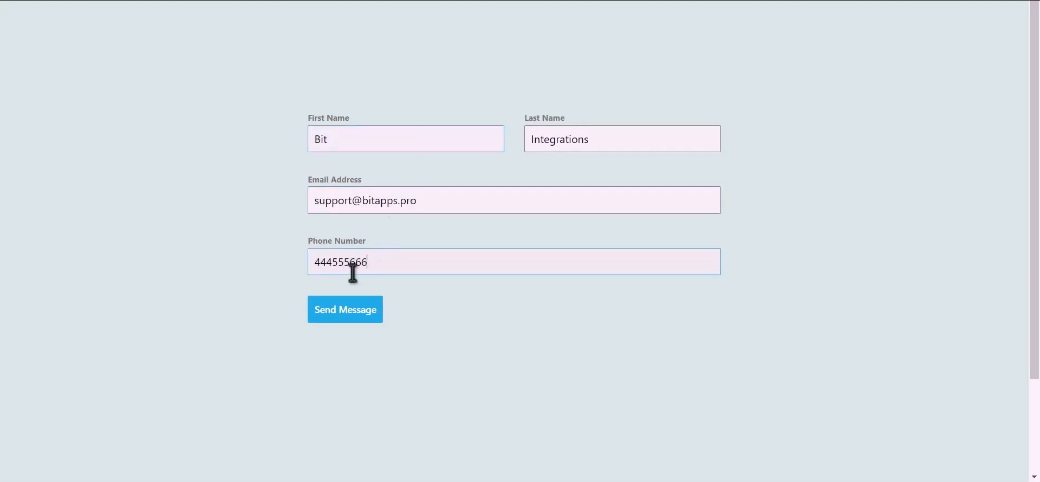
{"action": "left_click", "coordinate": [345, 309]}
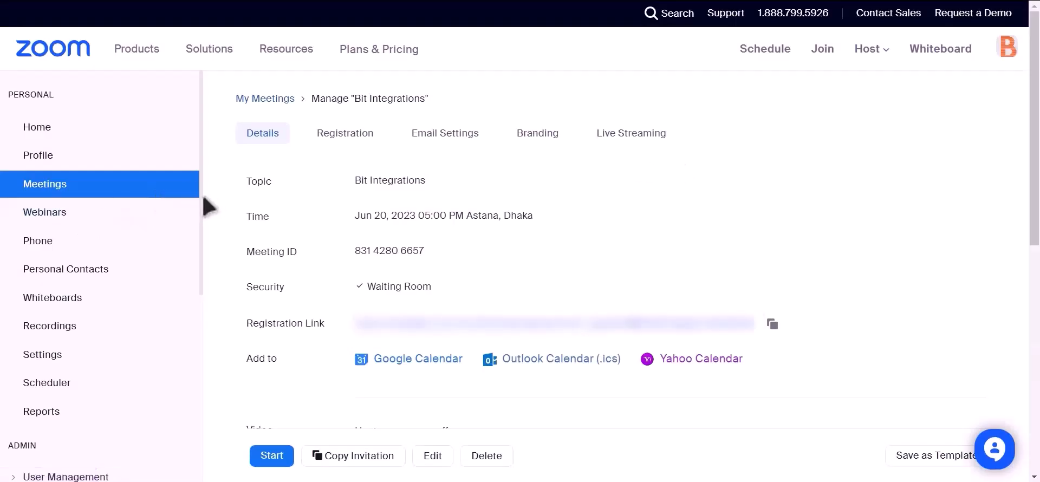
{"action": "mouse_move", "coordinate": [139, 295]}
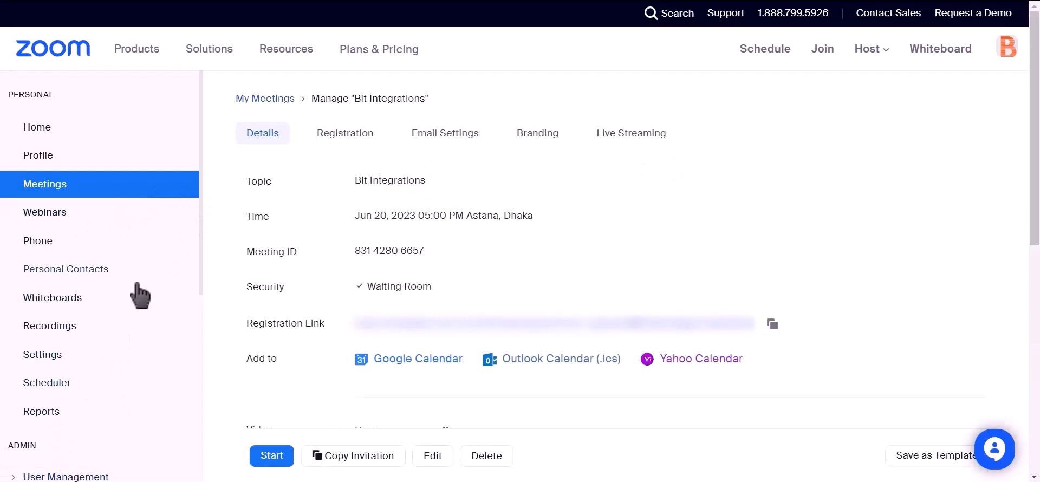
{"action": "scroll", "scroll_direction": "down", "scroll_amount": 3}
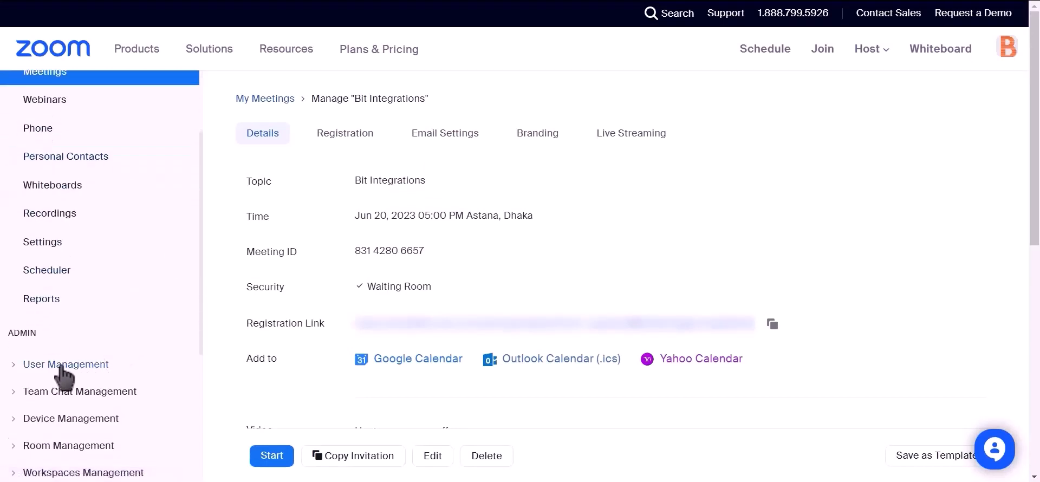
{"action": "left_click", "coordinate": [65, 364]}
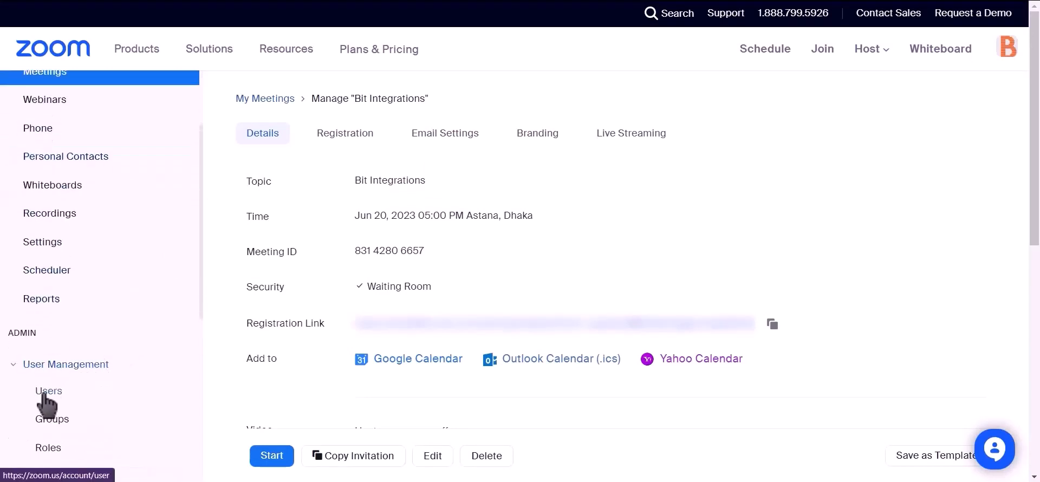
{"action": "left_click", "coordinate": [48, 390]}
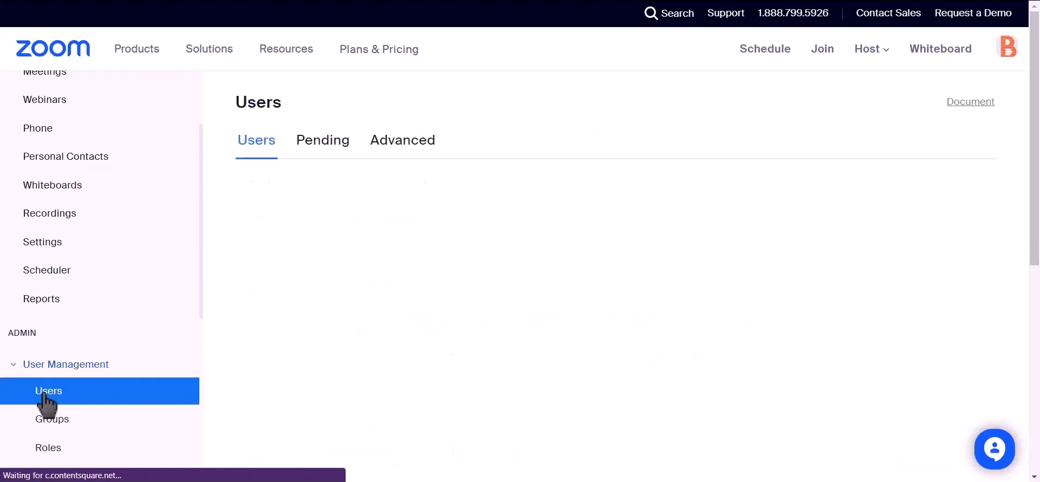
{"action": "left_click", "coordinate": [322, 140]}
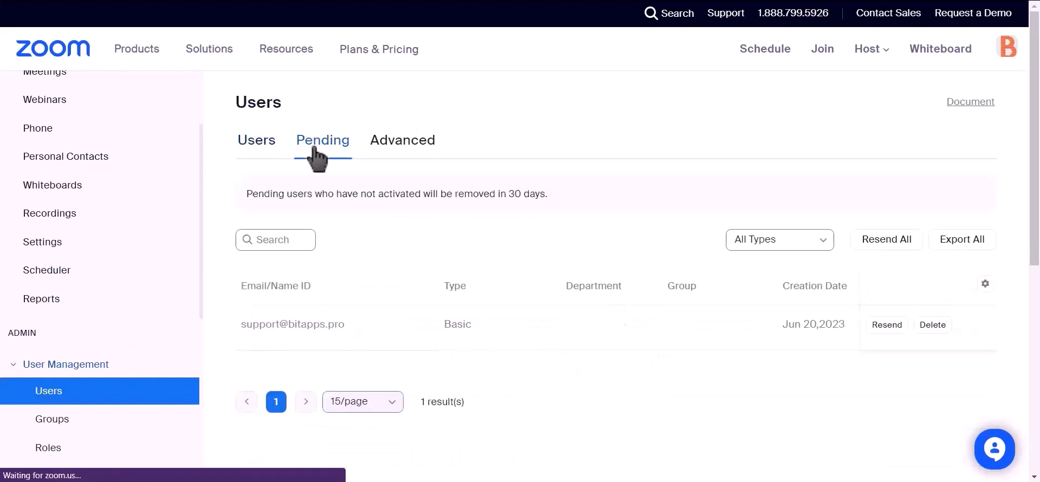
{"action": "double_click", "coordinate": [325, 324]}
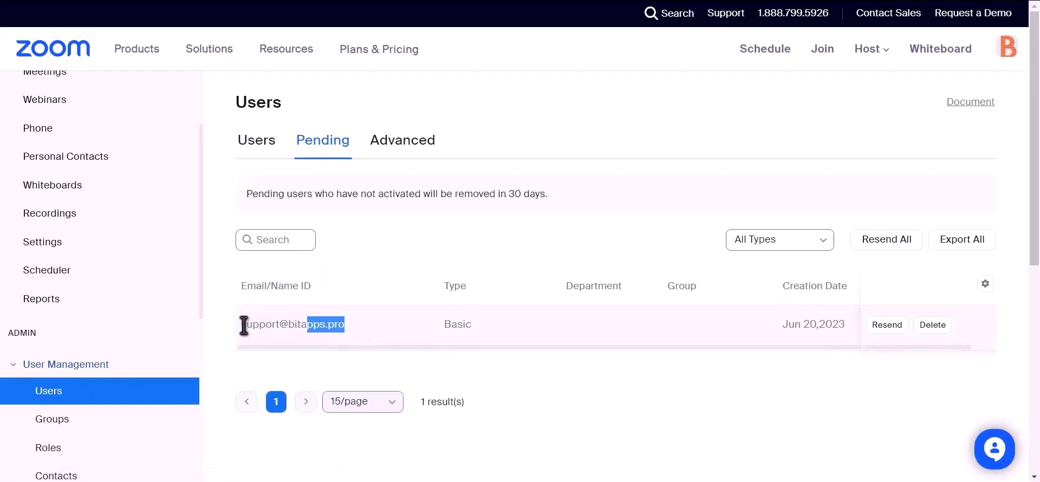